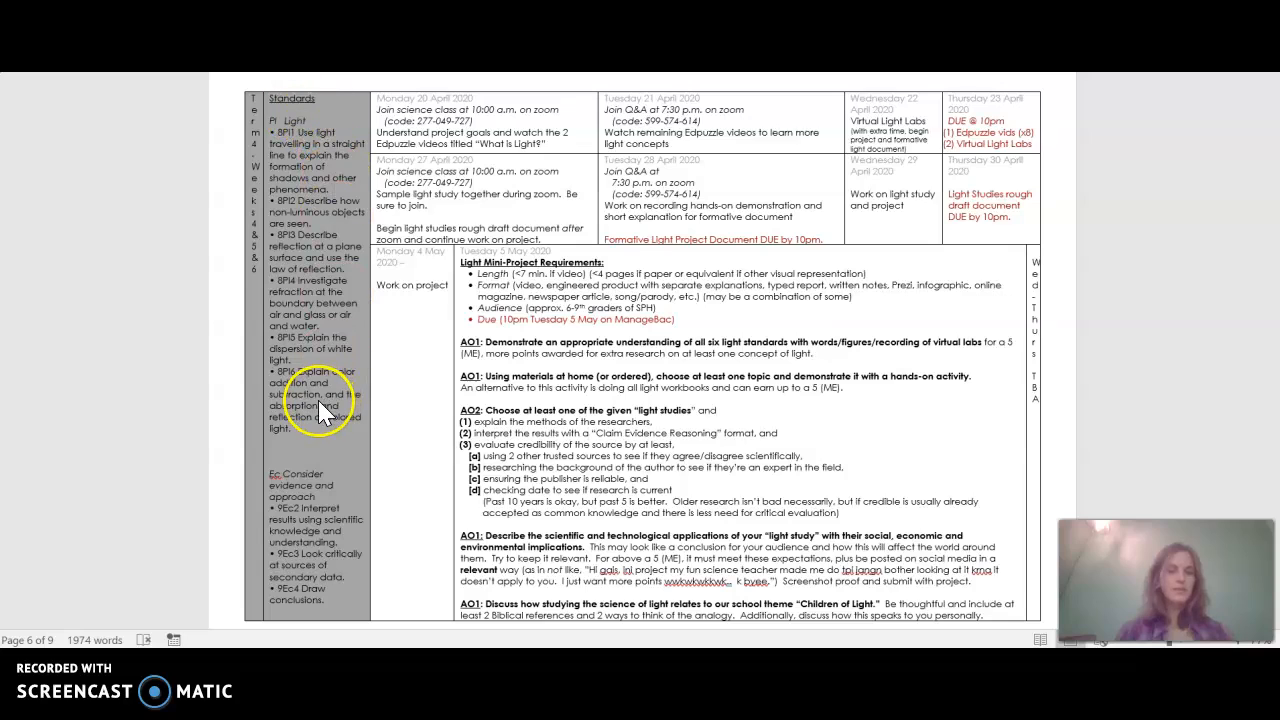
mouse_move(325, 500)
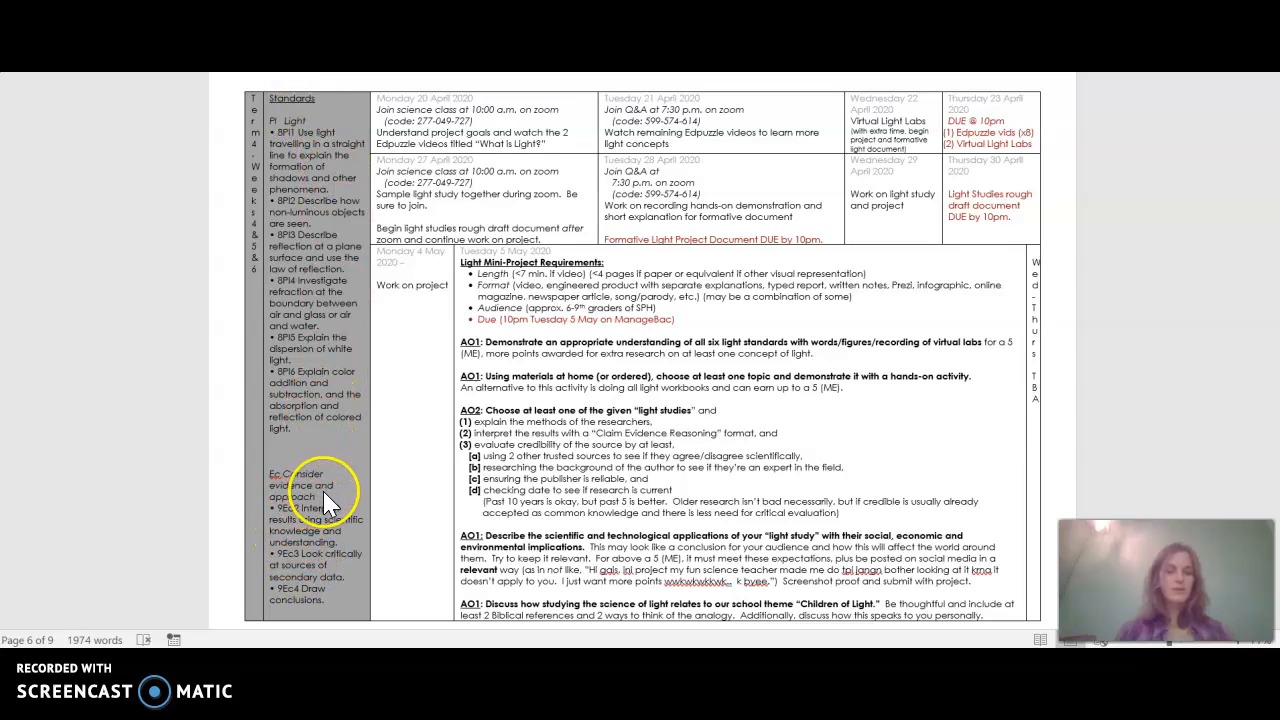
mouse_move(555, 215)
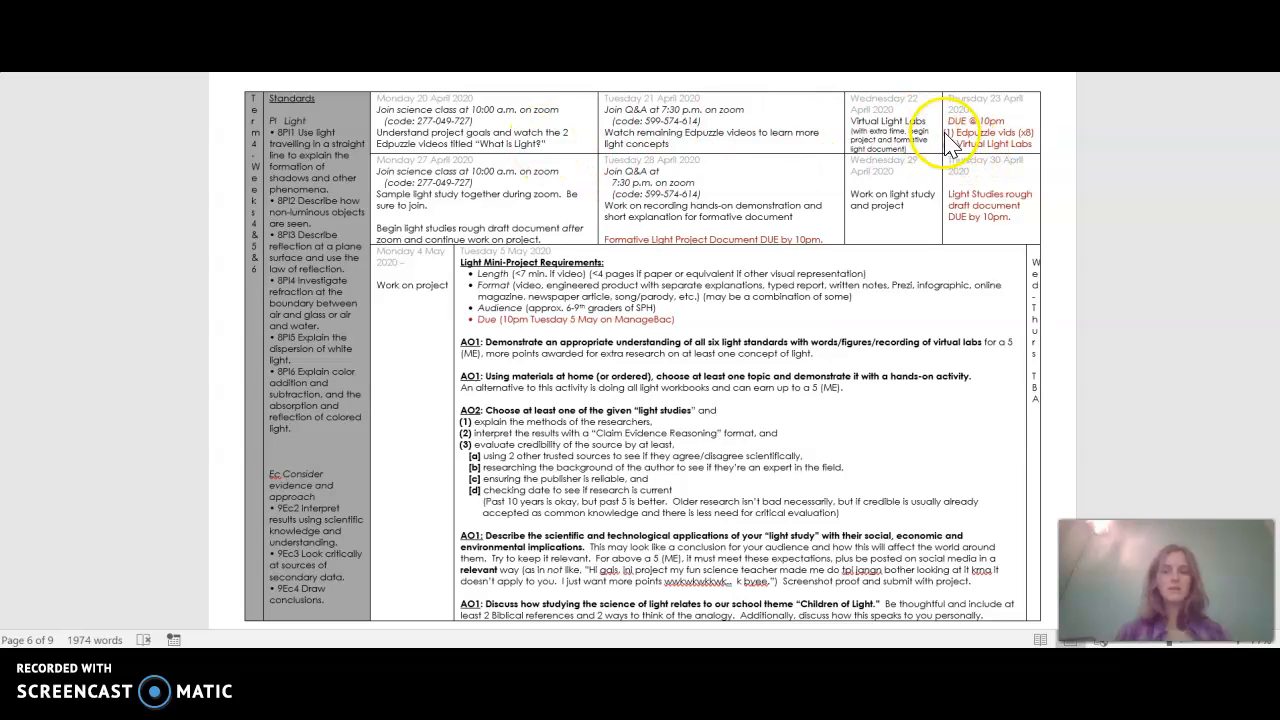
mouse_move(560, 205)
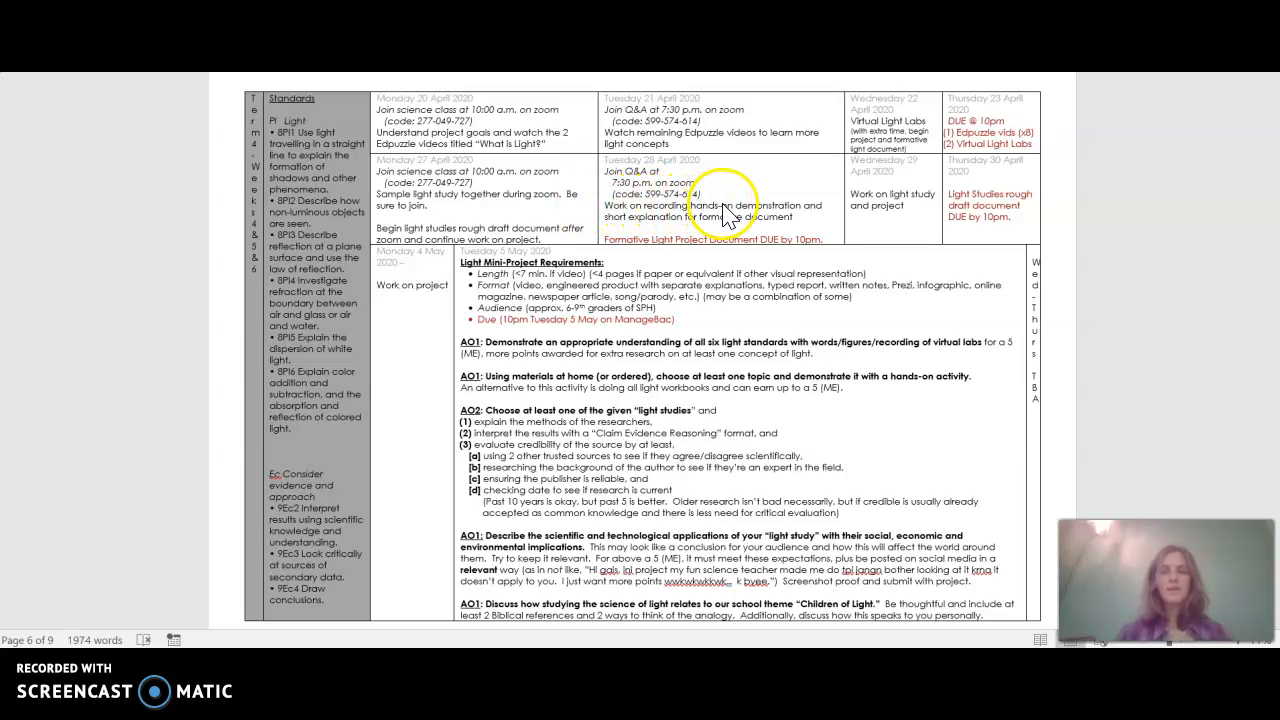
mouse_move(835, 185)
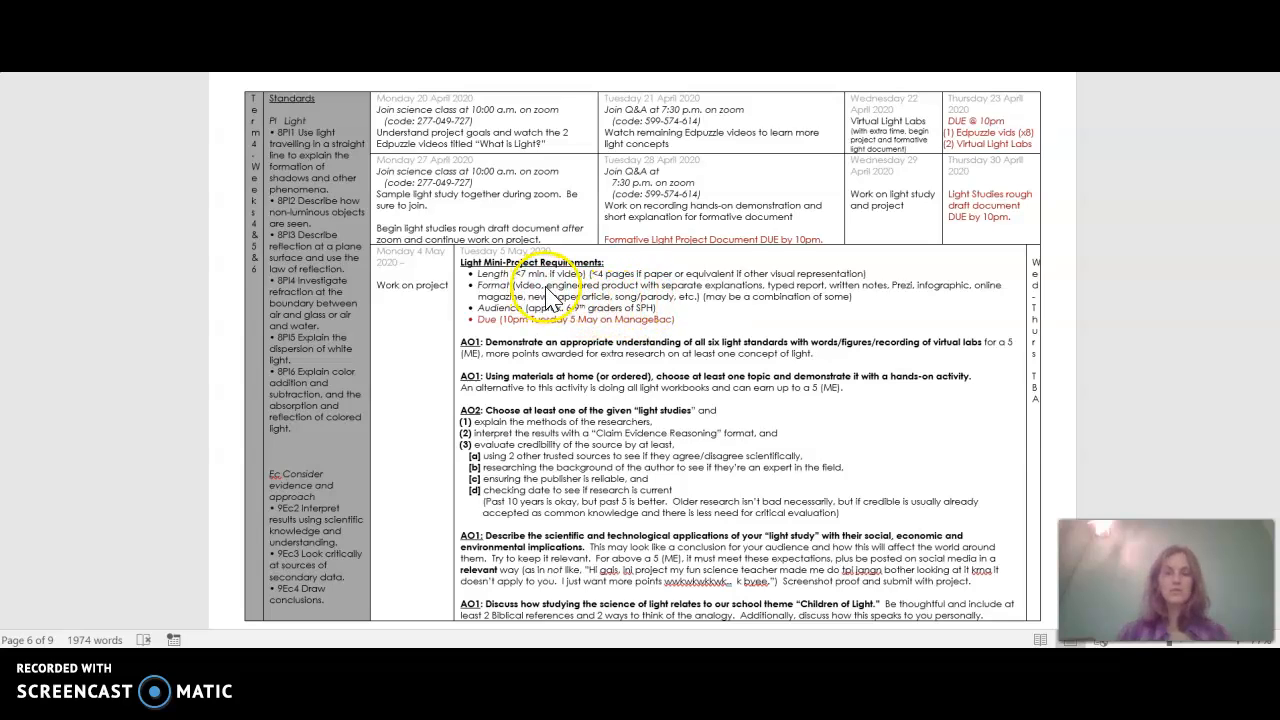
mouse_move(625, 310)
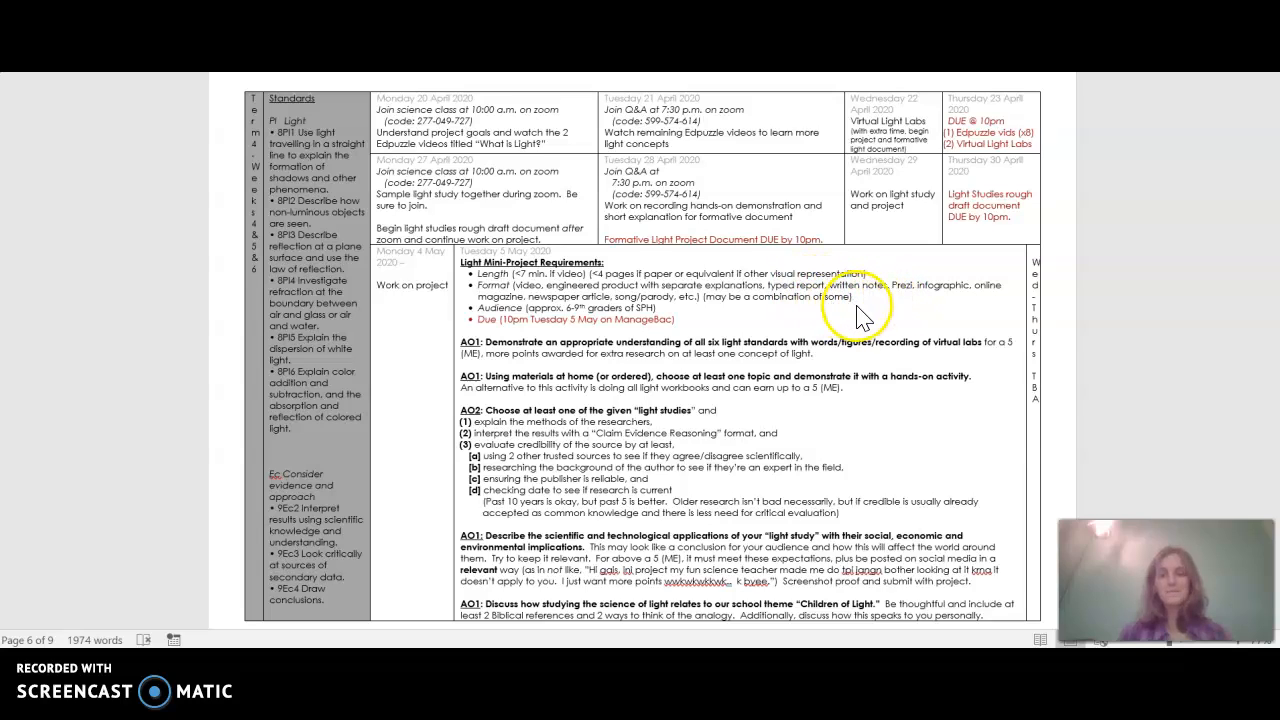
mouse_move(895, 310)
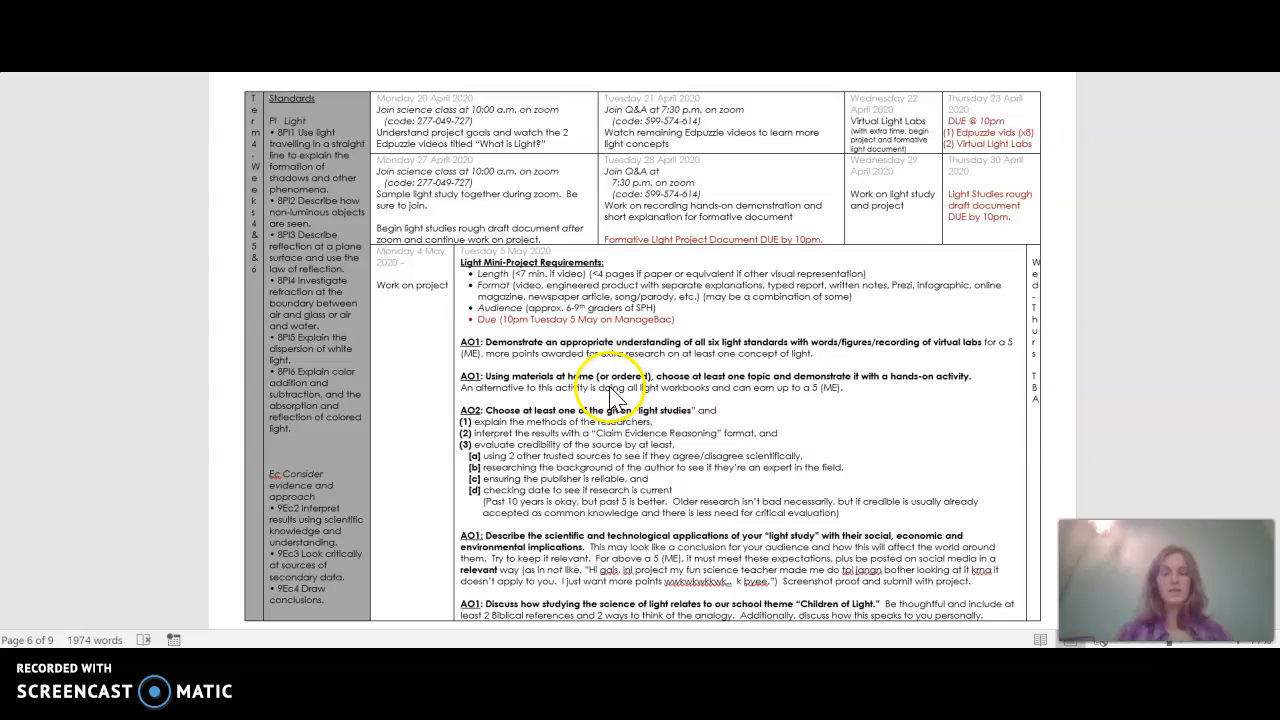
mouse_move(525, 393)
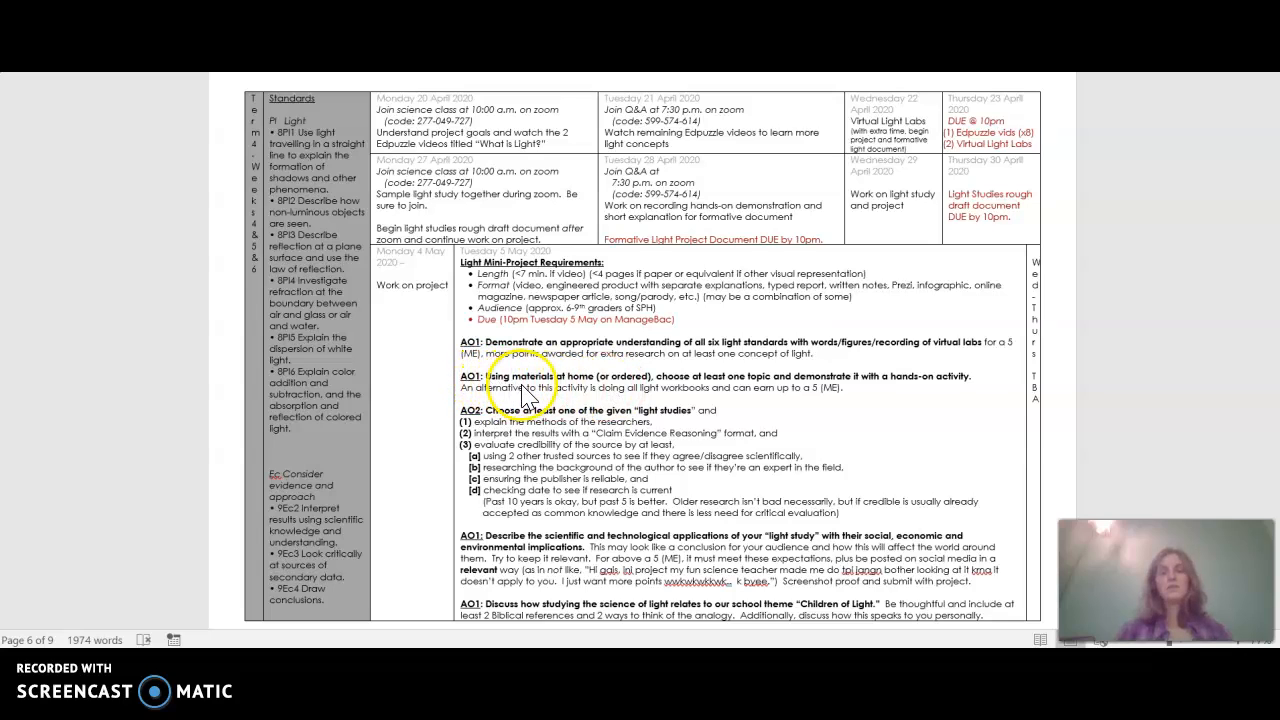
mouse_move(700, 388)
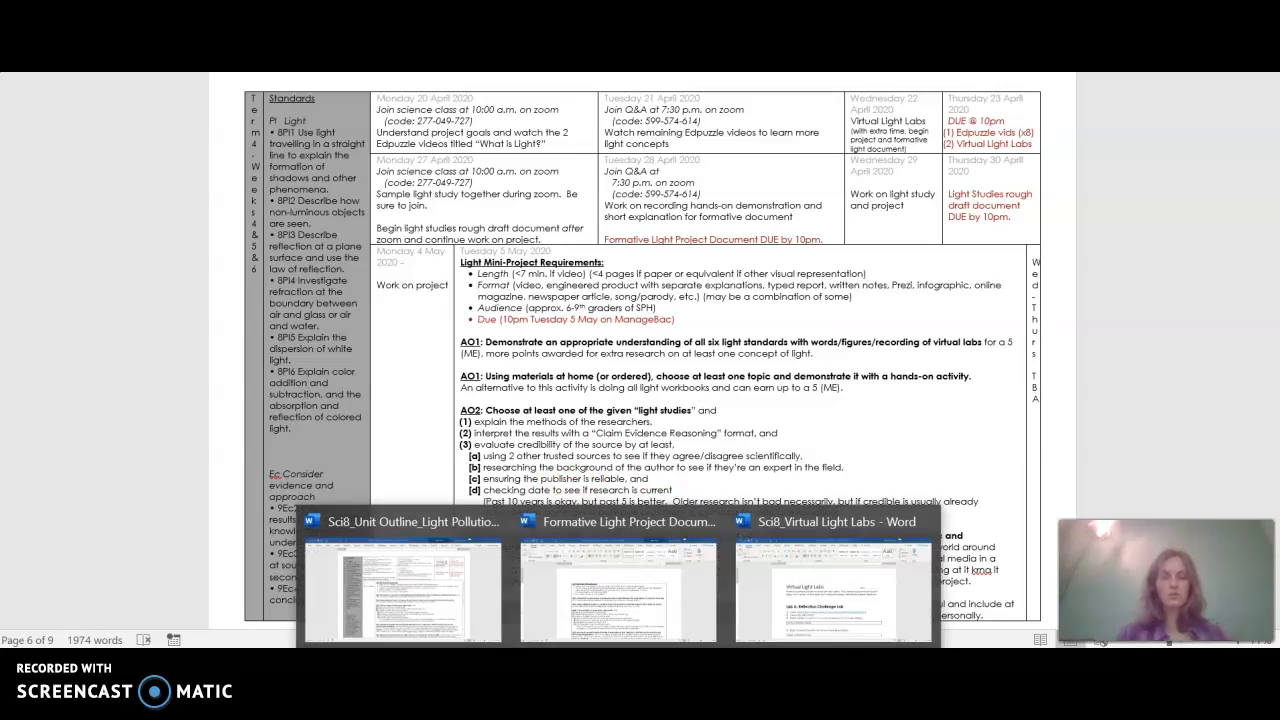
Step: Switch to the Formative Light Project Document and scroll through the hands-on ideas table to the submission form
click(617, 585)
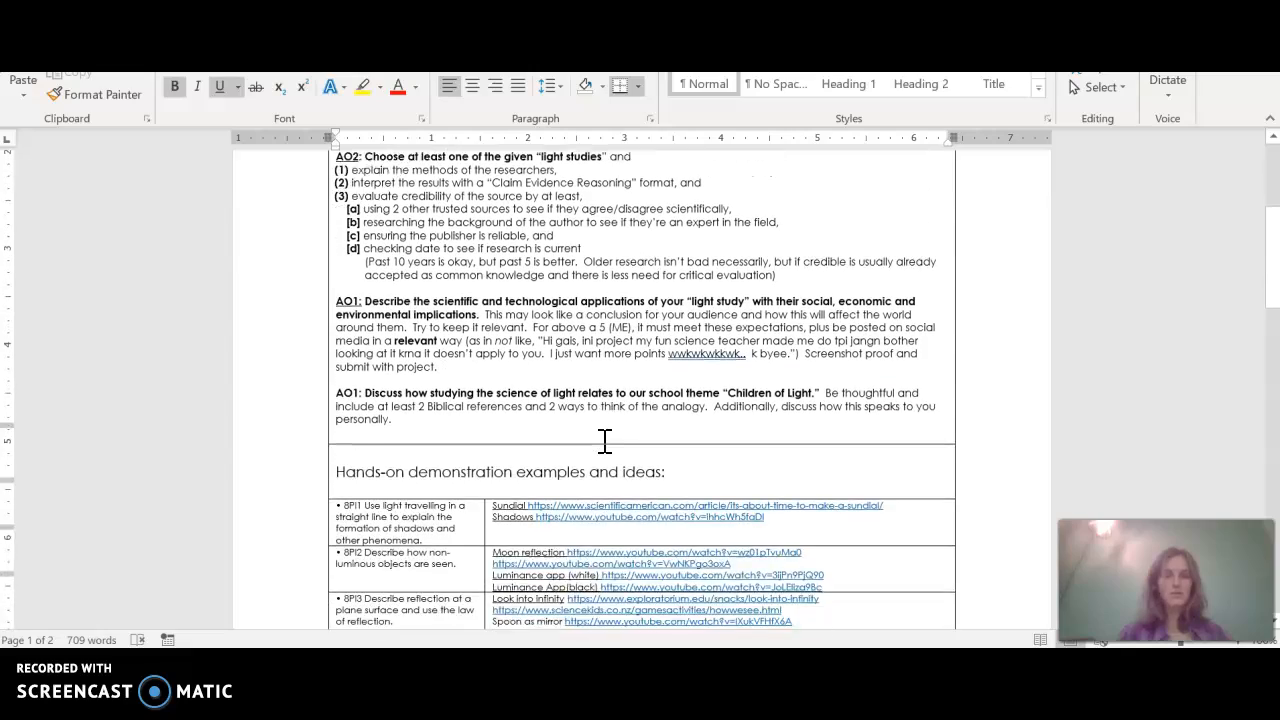
scroll(down, 3)
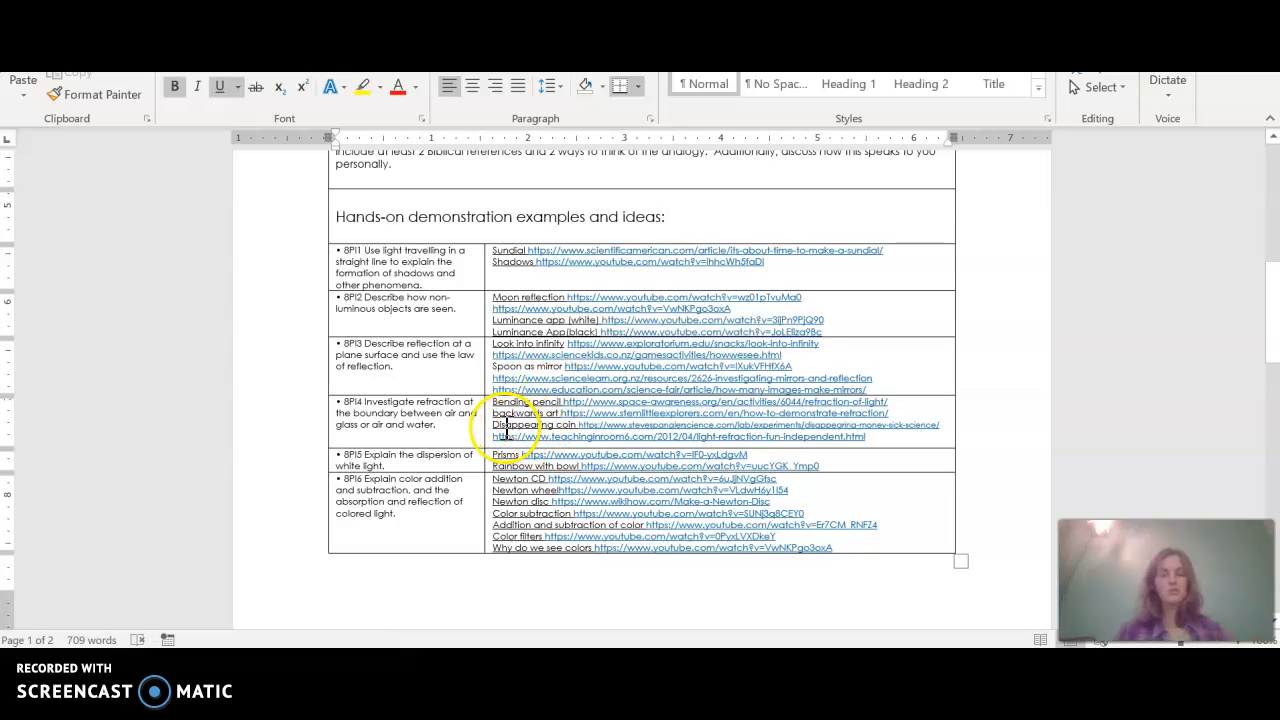
mouse_move(590, 485)
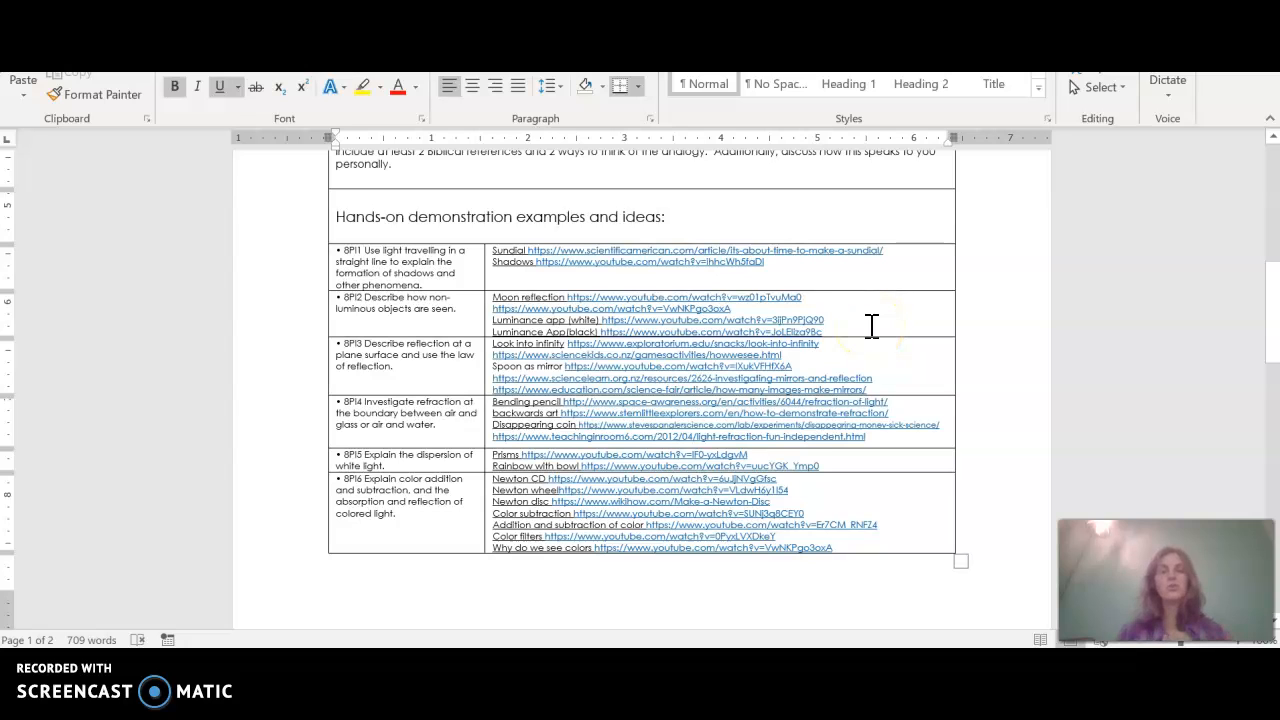
scroll(down, 3)
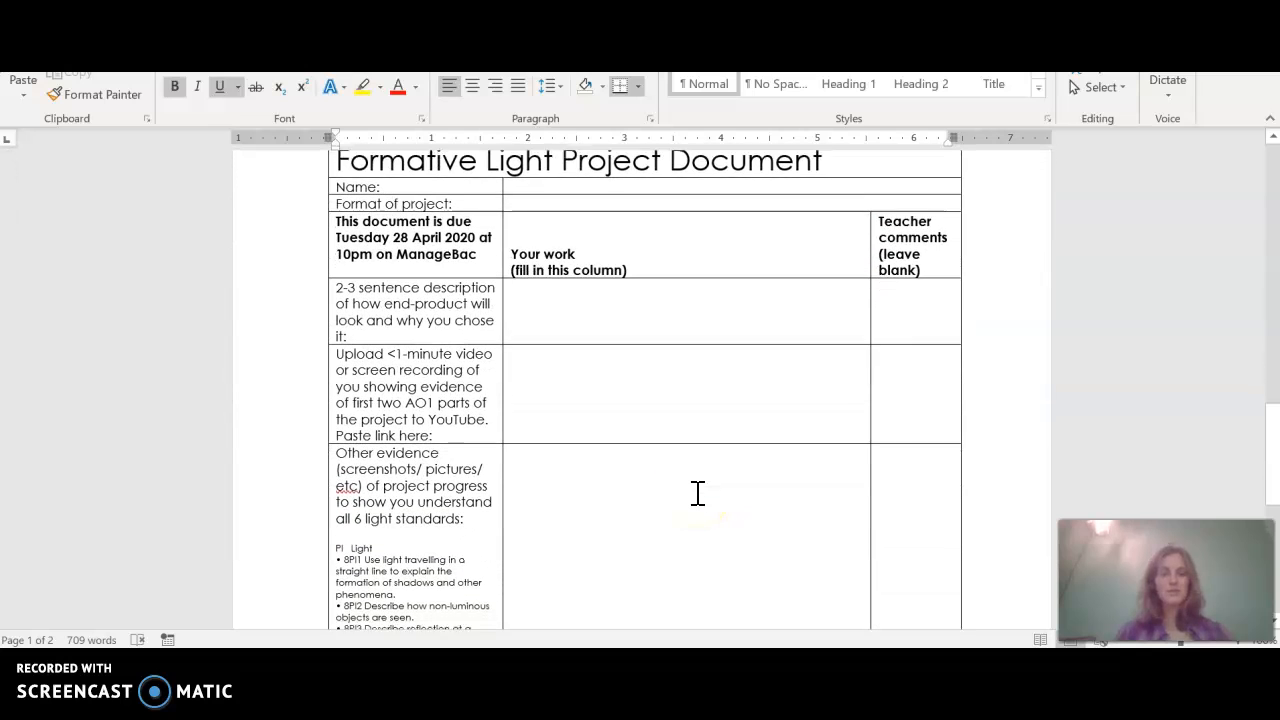
scroll(down, 3)
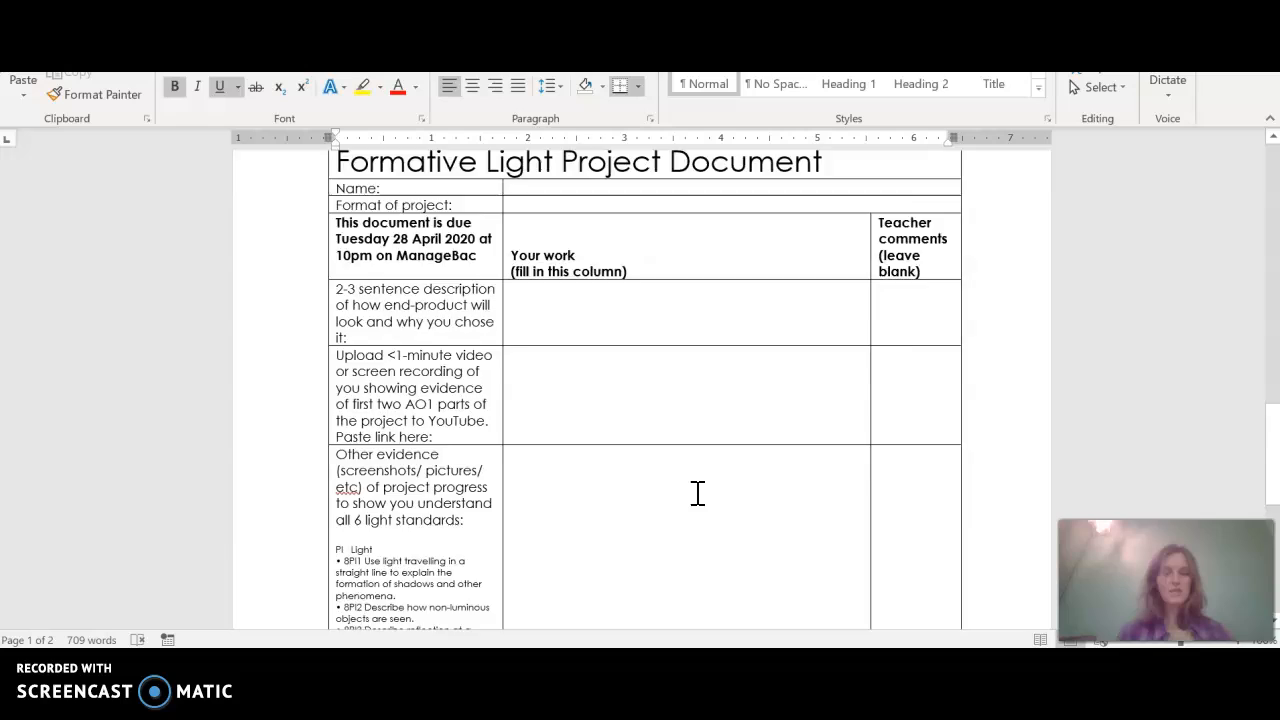
scroll(down, 3)
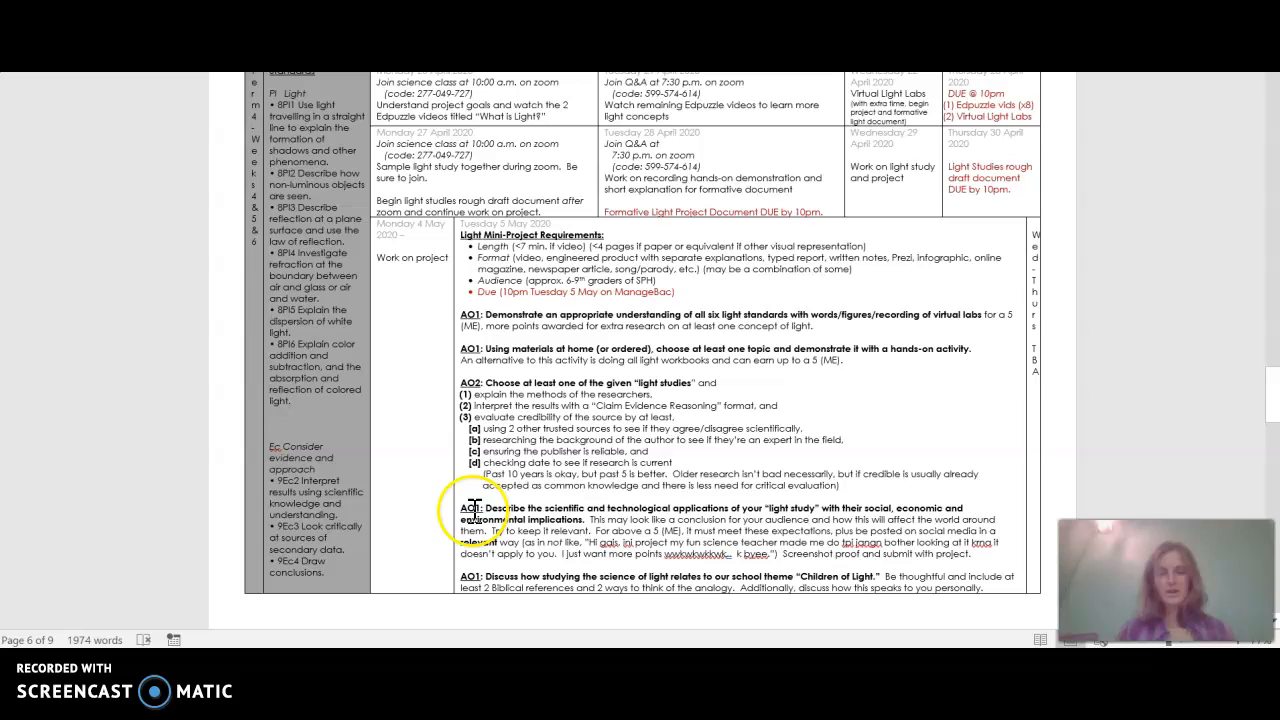
mouse_move(635, 520)
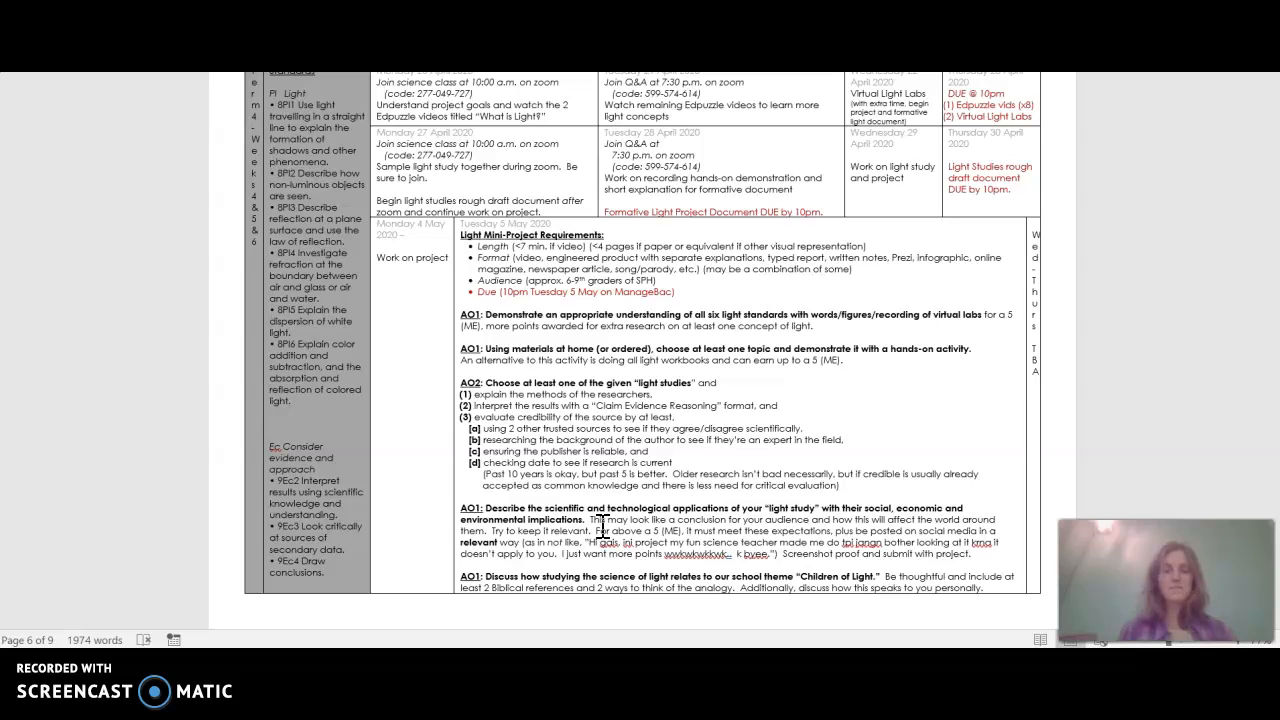
Step: Scroll the Grade 8 unit outline to review the mini-project AO requirements
scroll(down, 3)
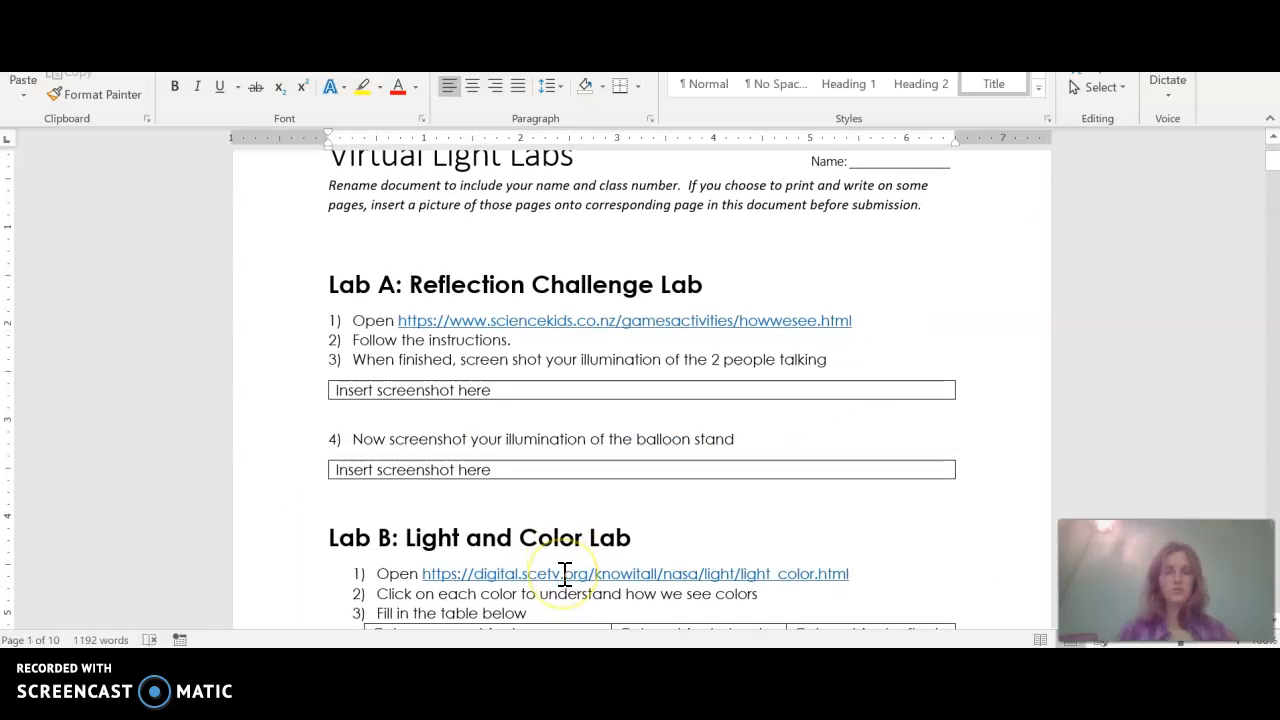
Step: Scroll the Virtual Light Labs document past the stage-lighting lab down to Lab D, Bending Light
scroll(down, 3)
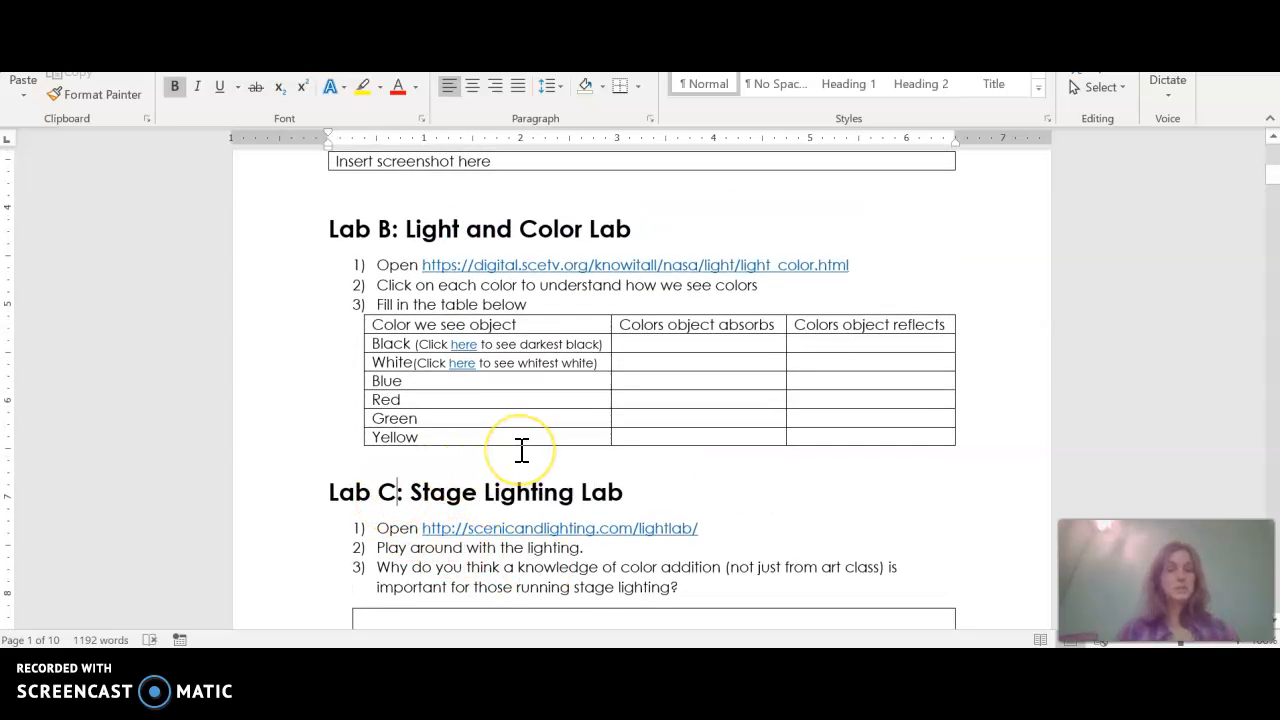
scroll(down, 3)
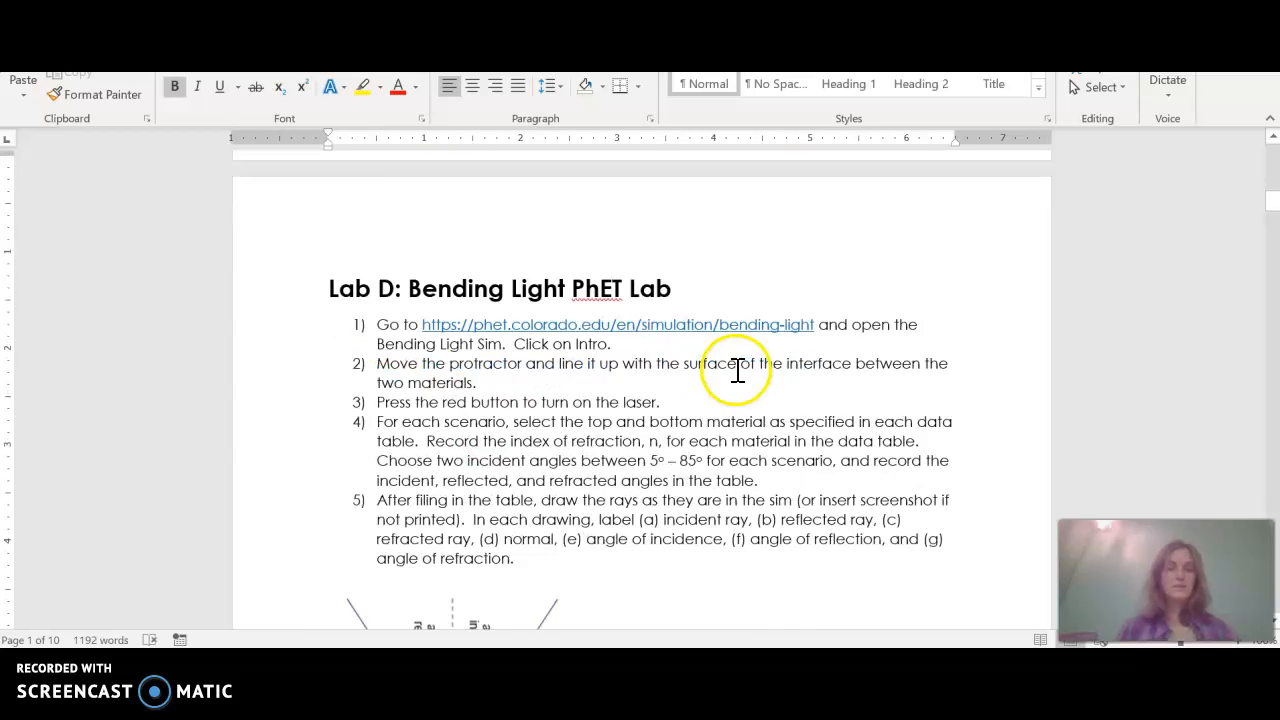
scroll(down, 3)
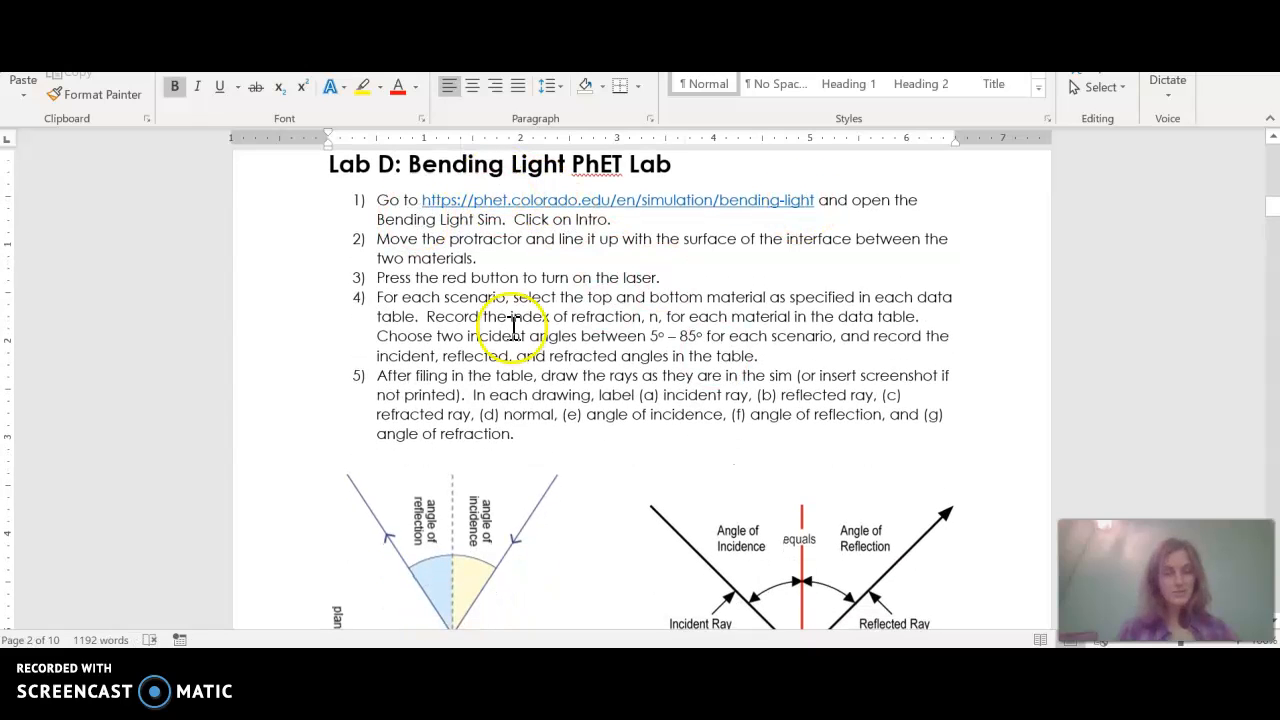
mouse_move(660, 277)
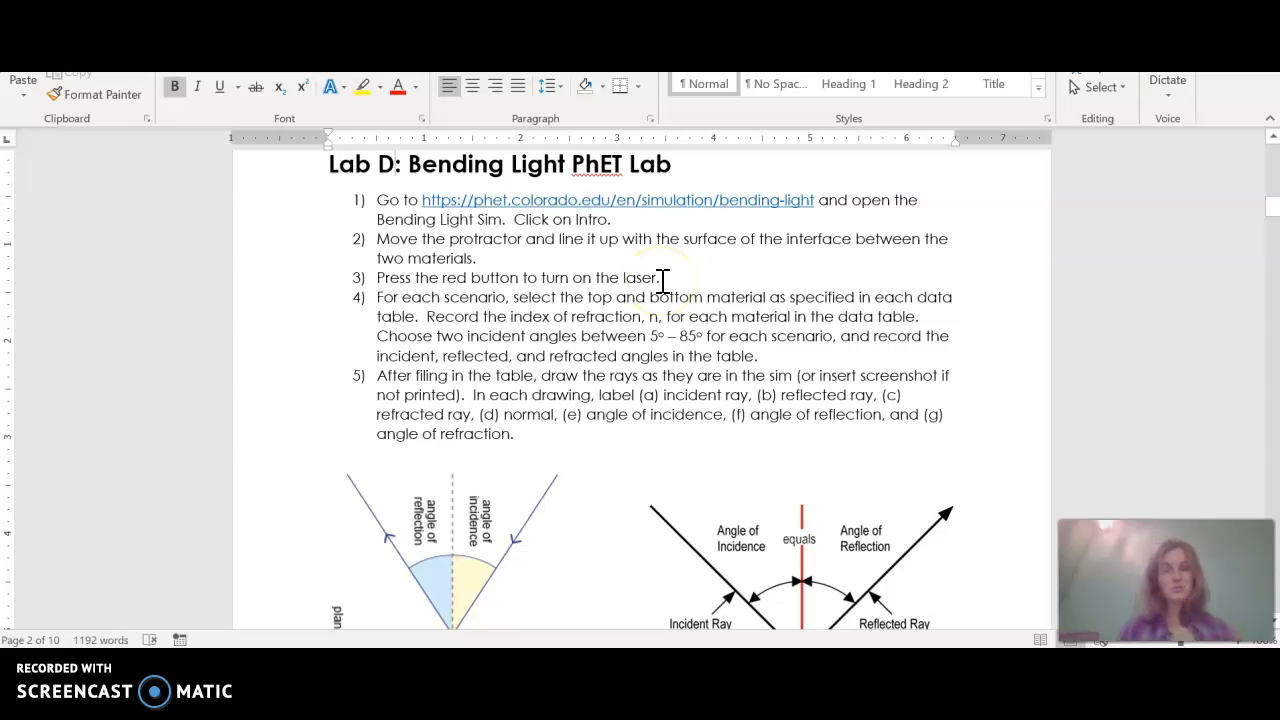
scroll(down, 3)
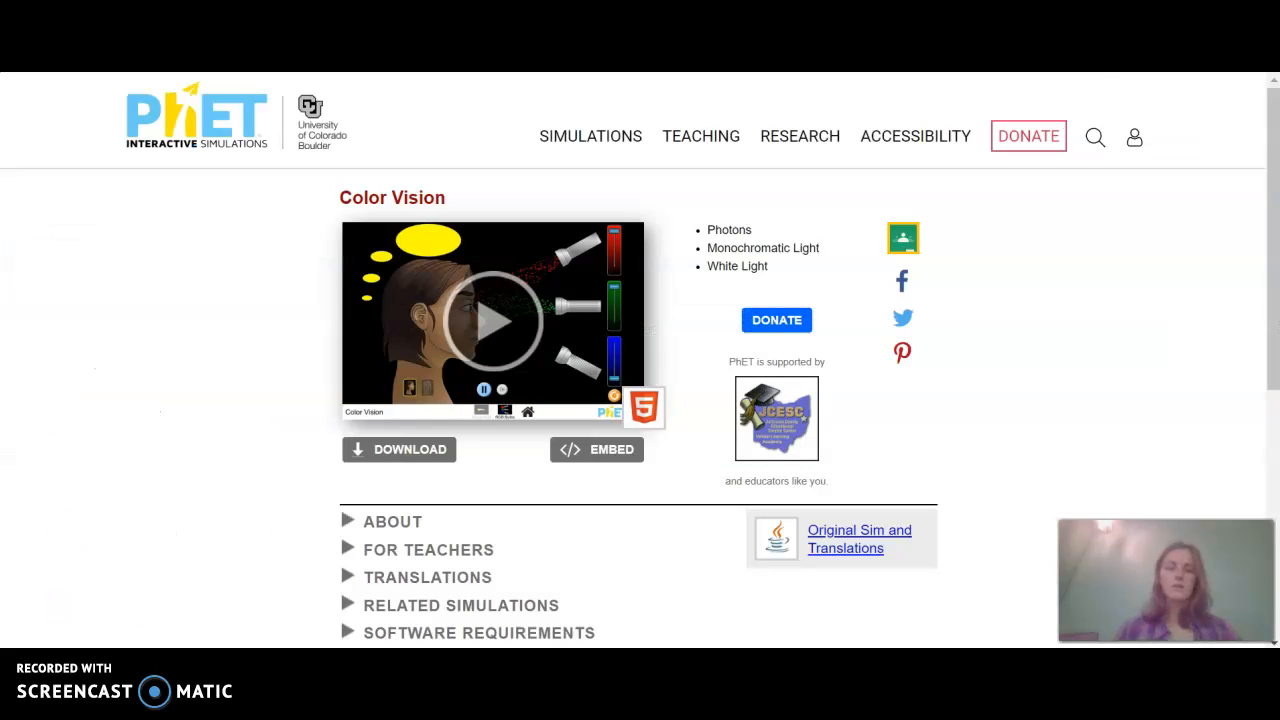
Step: Launch the Bending Light simulation and turn on the laser
click(491, 320)
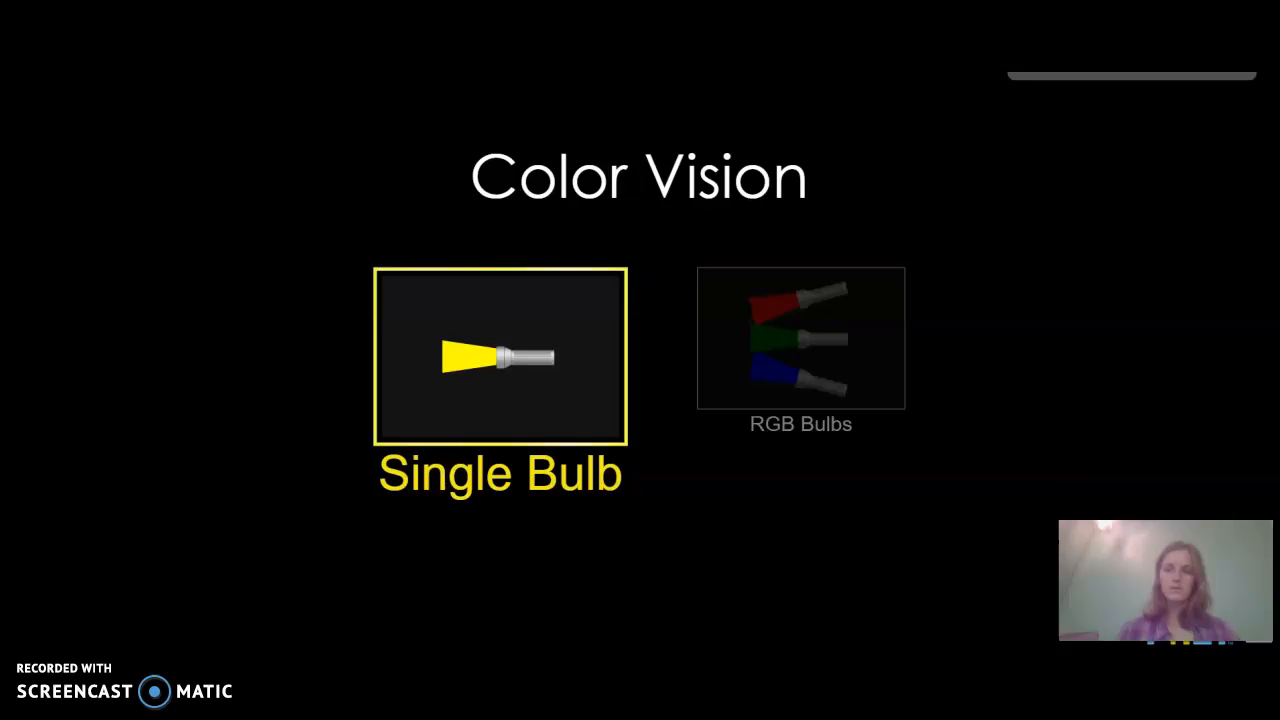
click(500, 356)
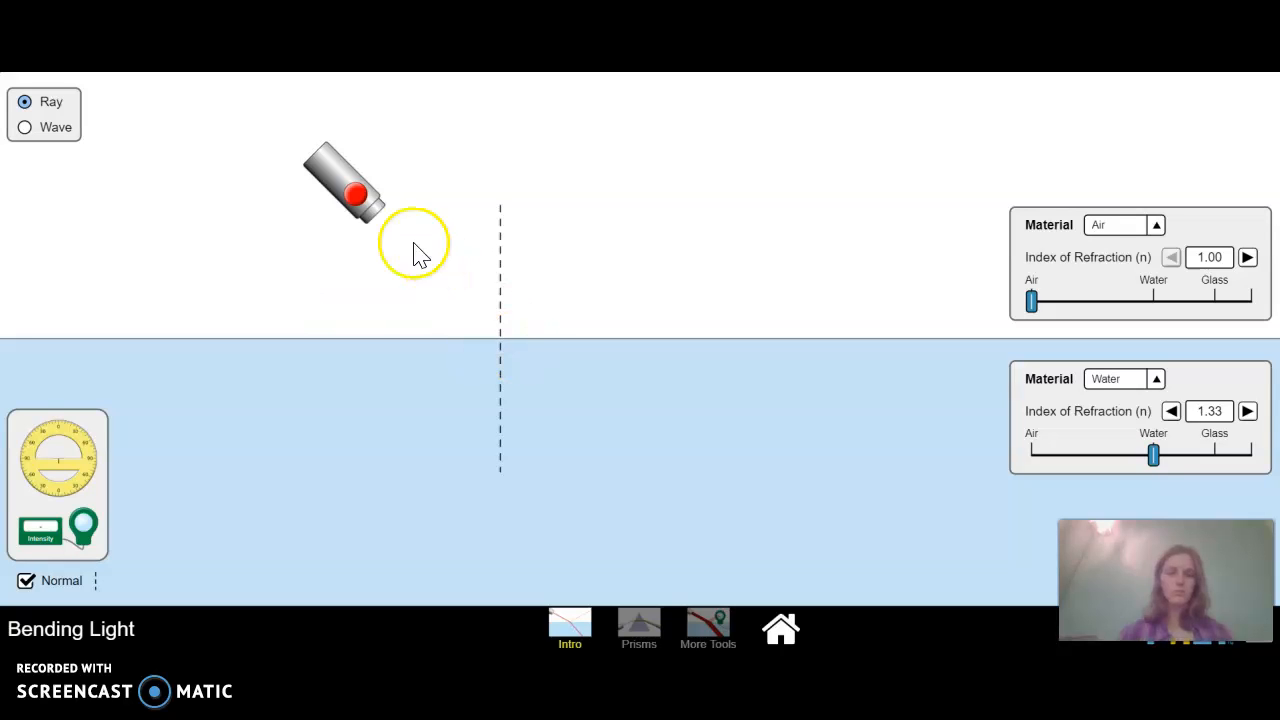
click(355, 193)
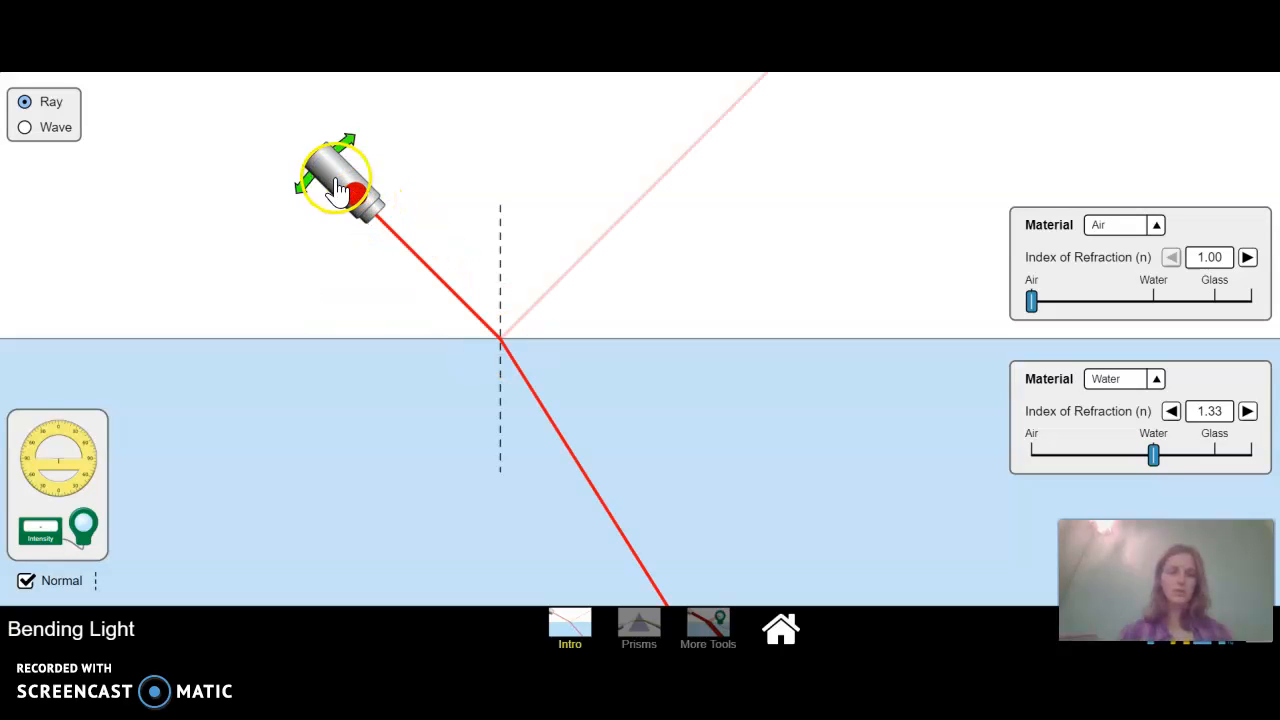
Step: Tilt the laser toward the water and centre the protractor where the ray bends
drag(340, 185, 290, 290)
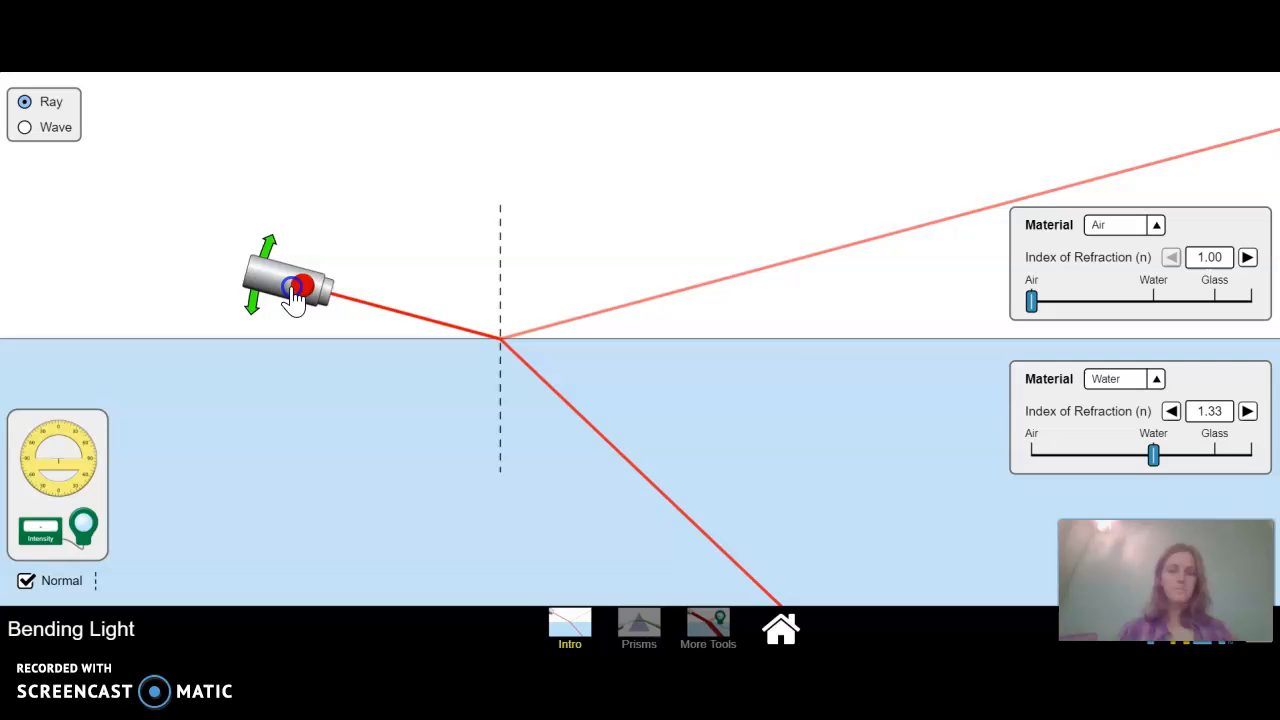
drag(290, 290, 340, 300)
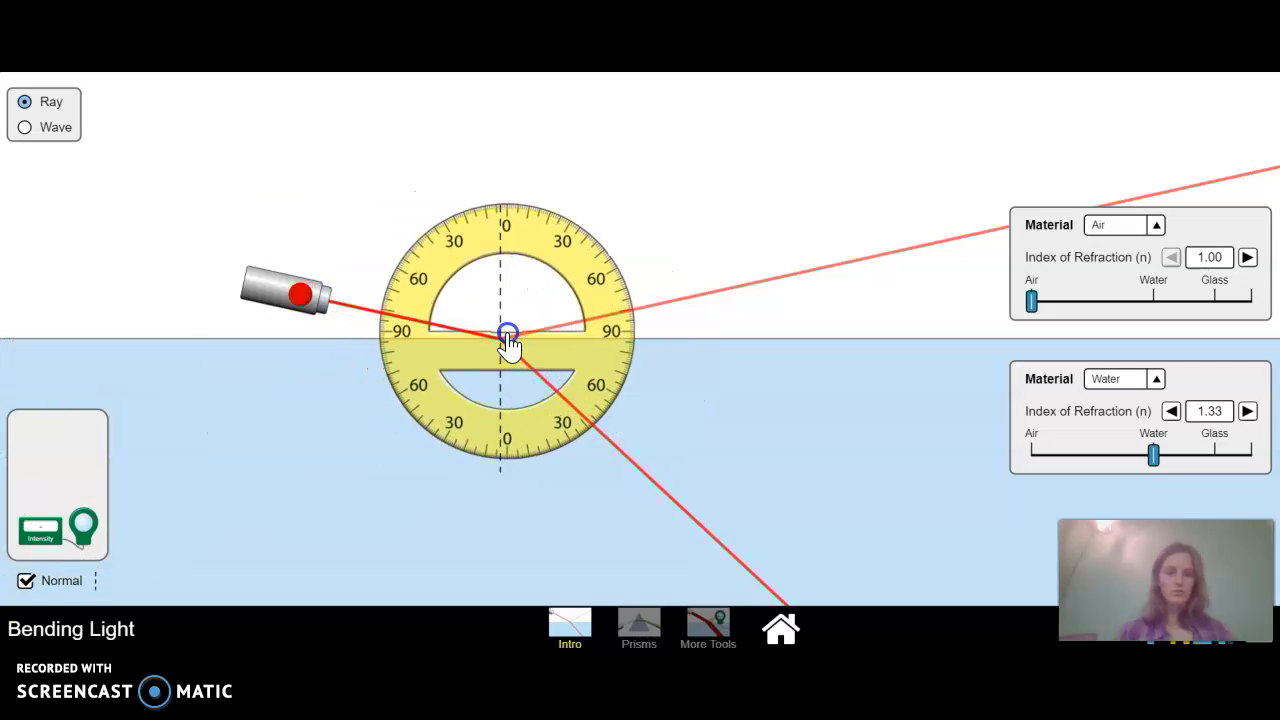
drag(510, 330, 500, 345)
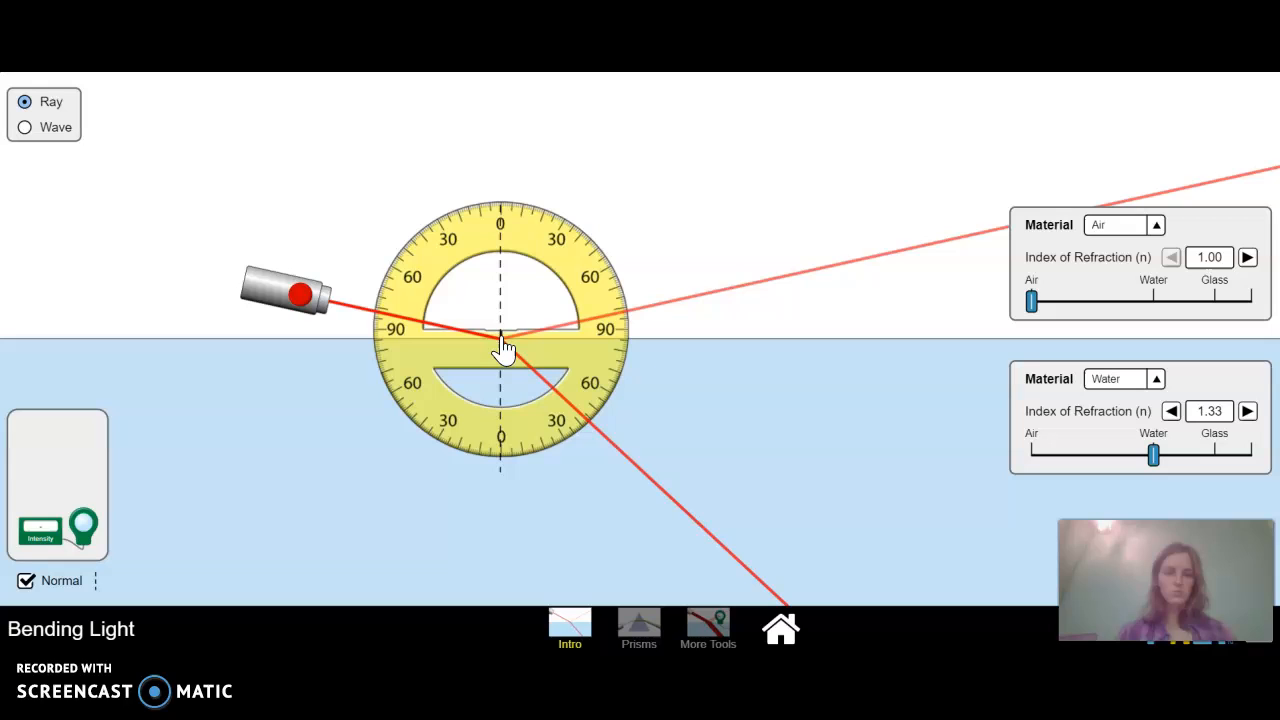
mouse_move(510, 348)
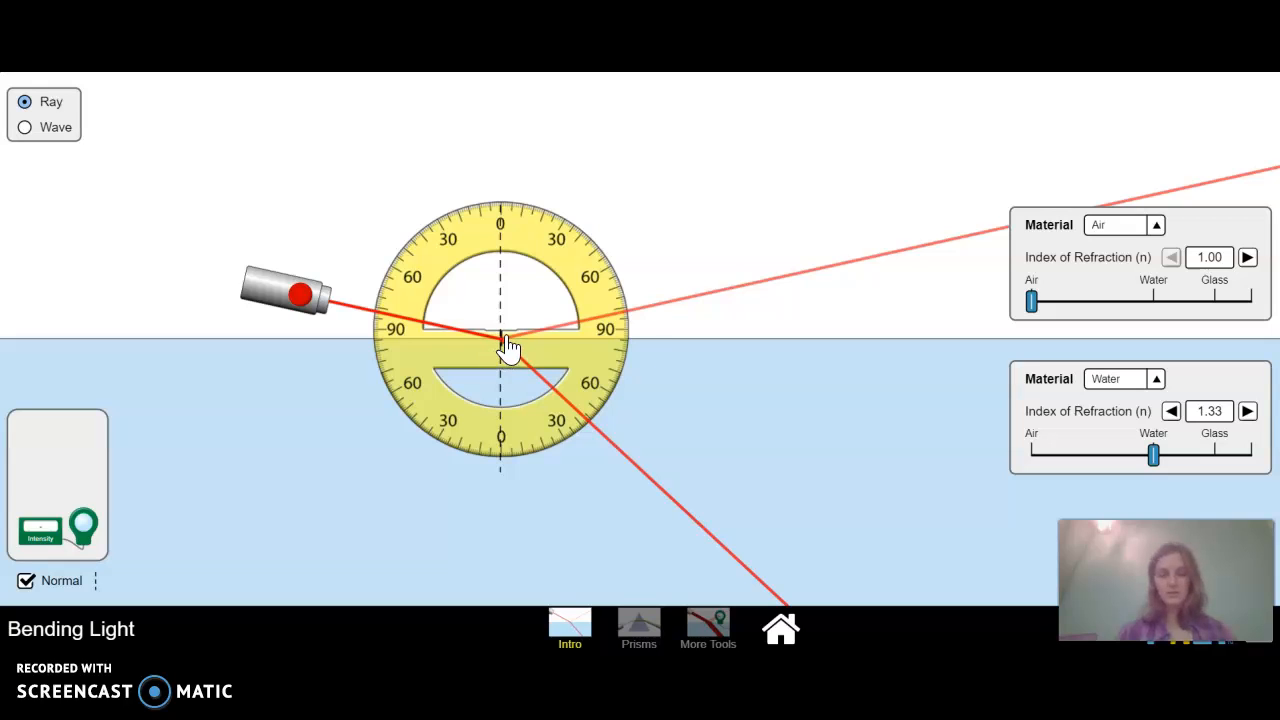
Step: Open the Prisms screen and place a glass circle along the laser beam
click(638, 628)
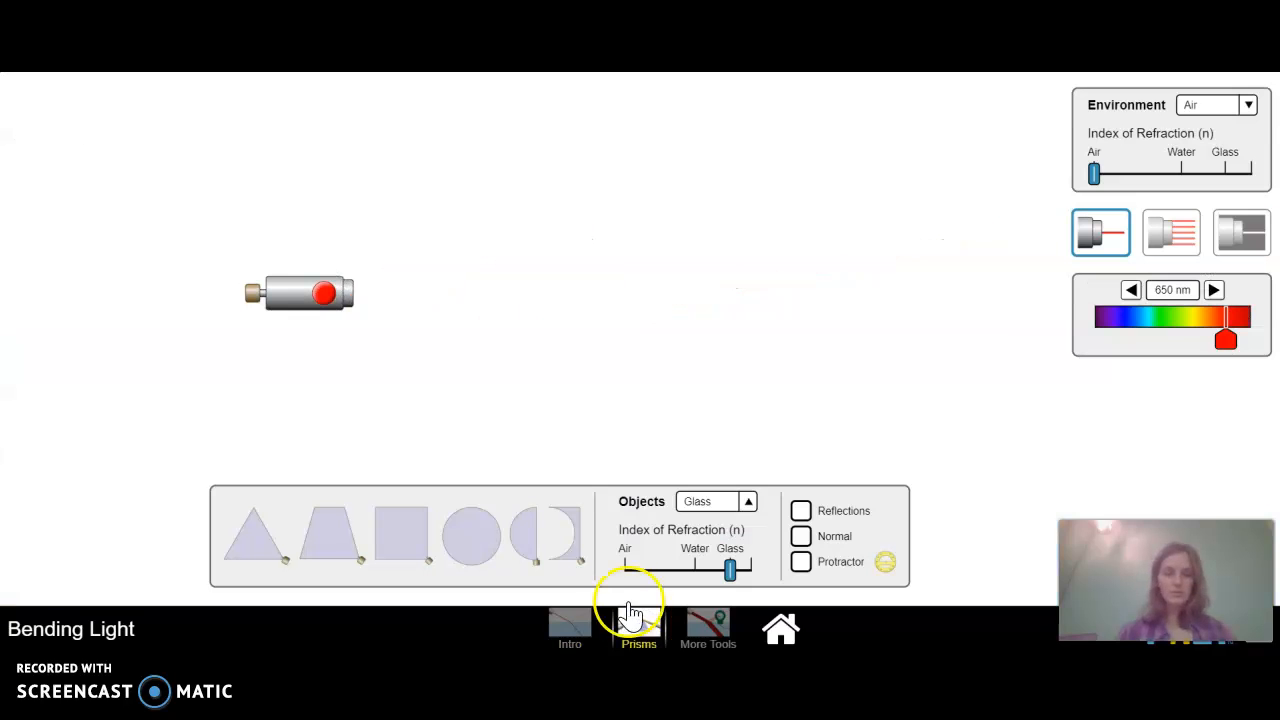
drag(470, 537, 480, 305)
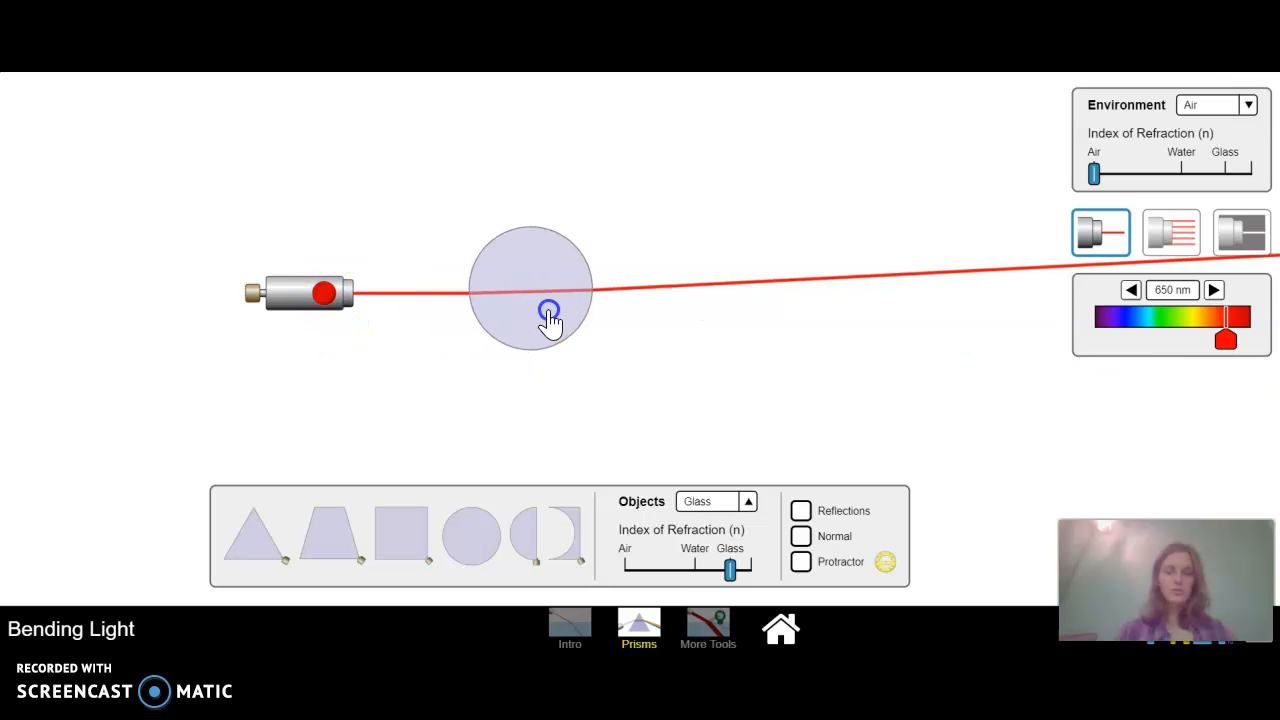
drag(548, 312, 592, 318)
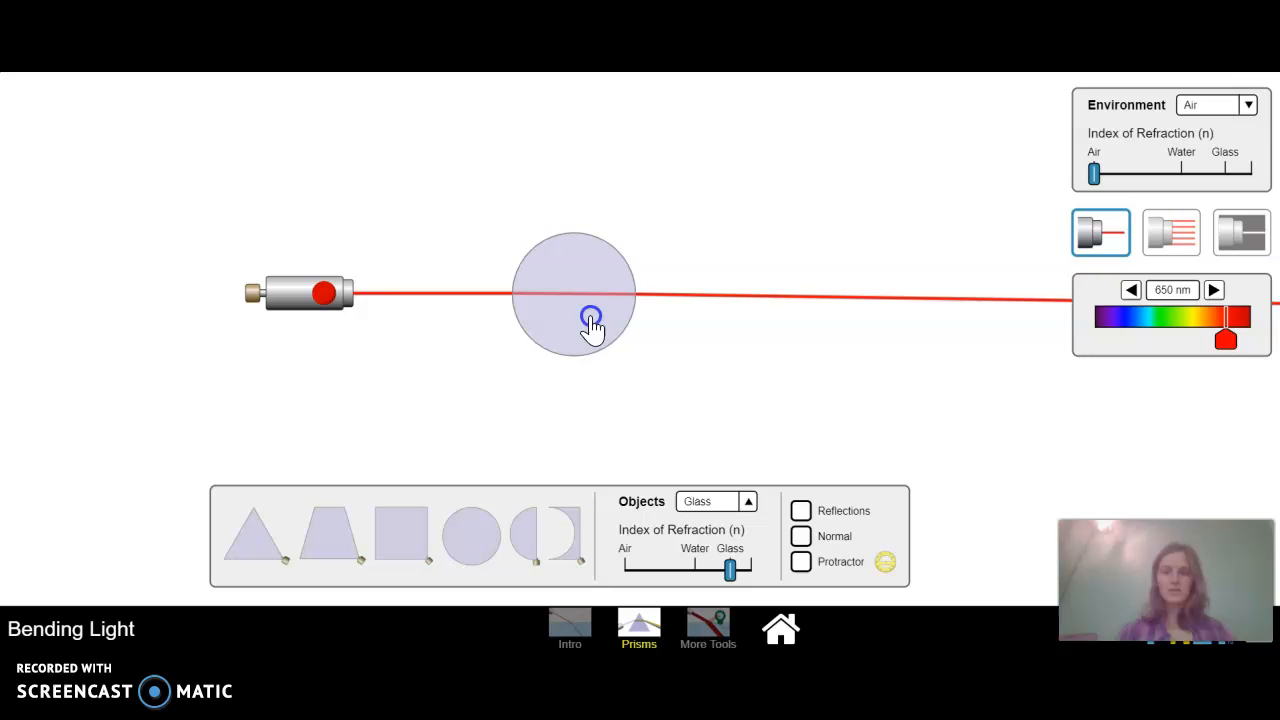
Step: Switch to multiple parallel rays and rotate a glass triangle in the beam so rays exit upward
click(1170, 232)
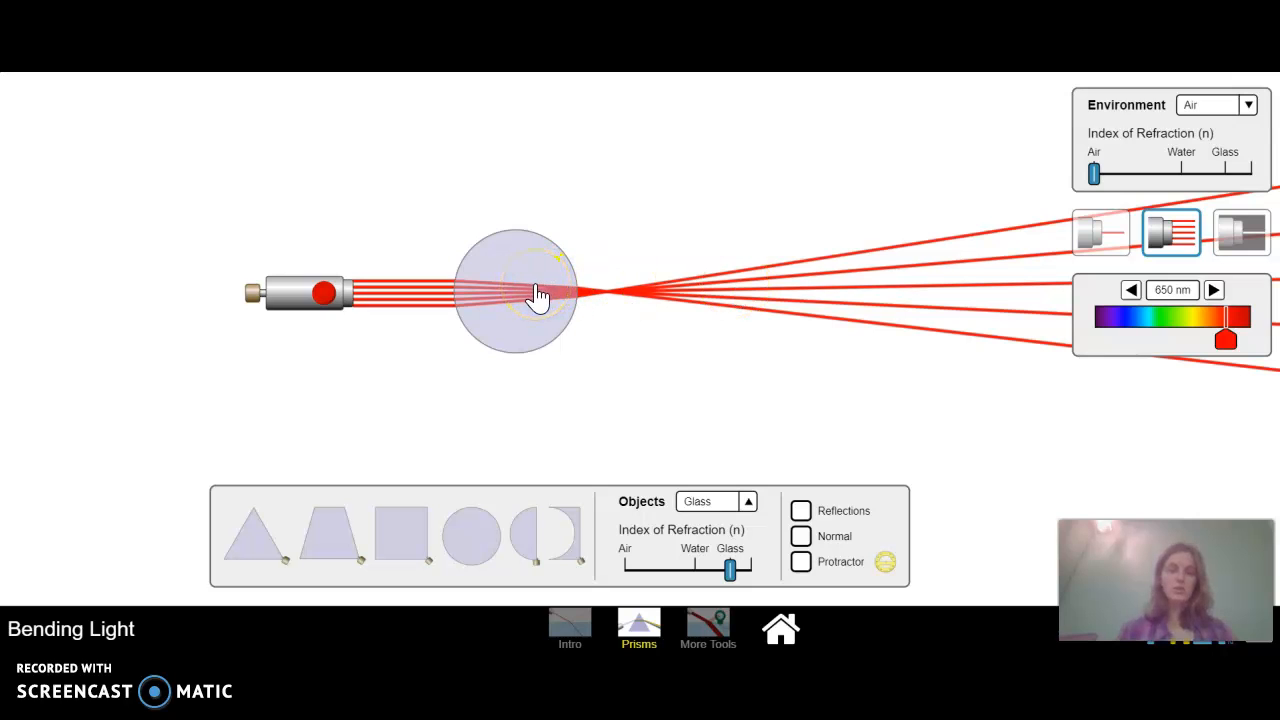
drag(515, 290, 186, 374)
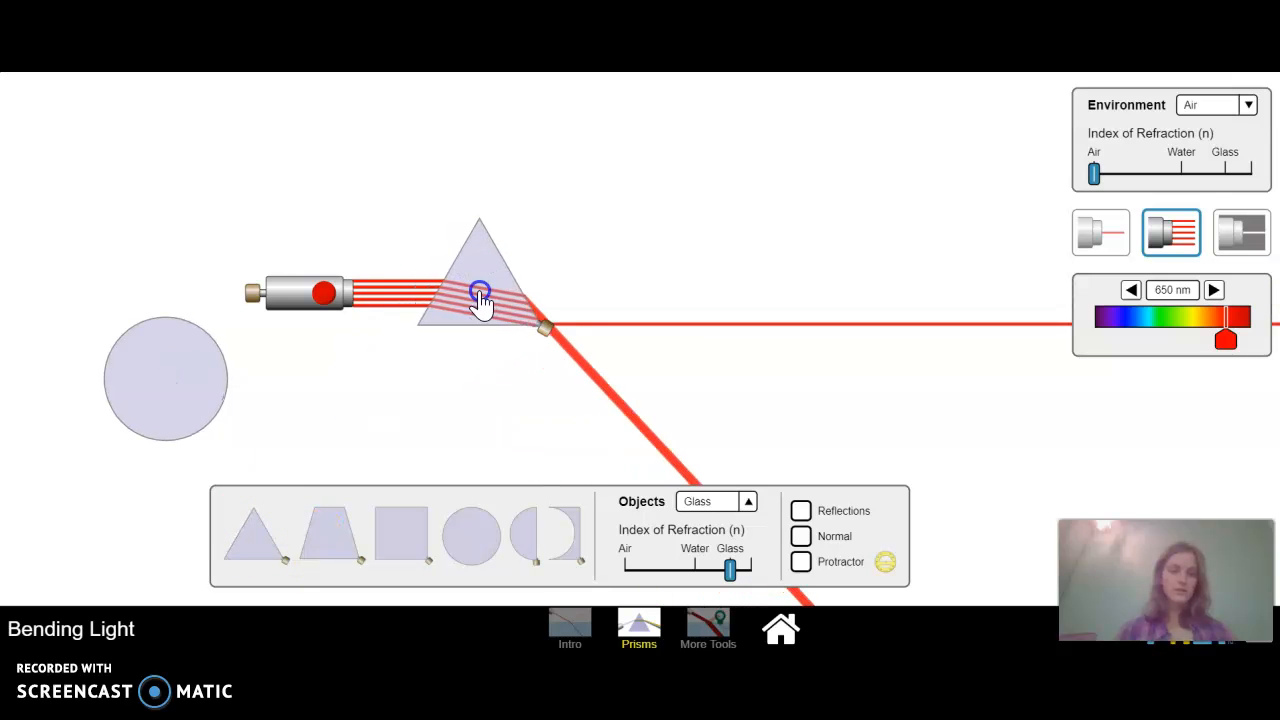
drag(480, 290, 560, 280)
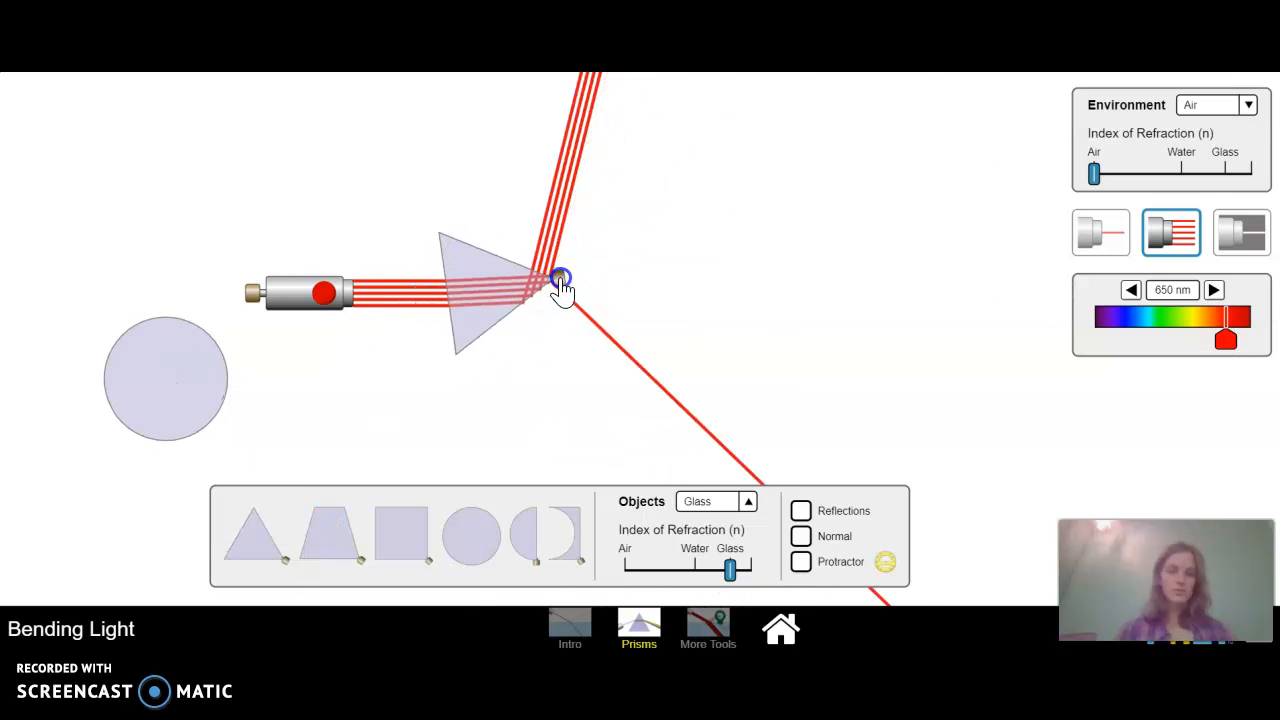
drag(560, 280, 525, 222)
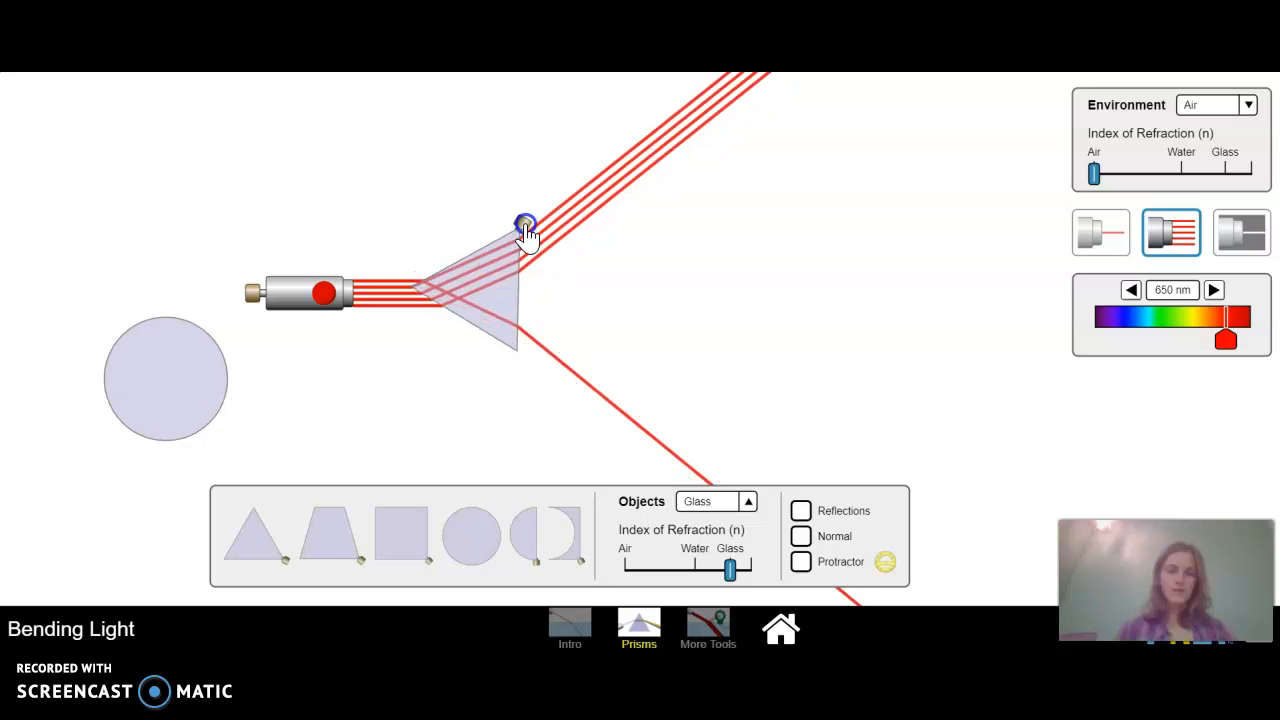
Step: Switch the source to white light and rotate the prism to spread it into a rainbow
click(1241, 232)
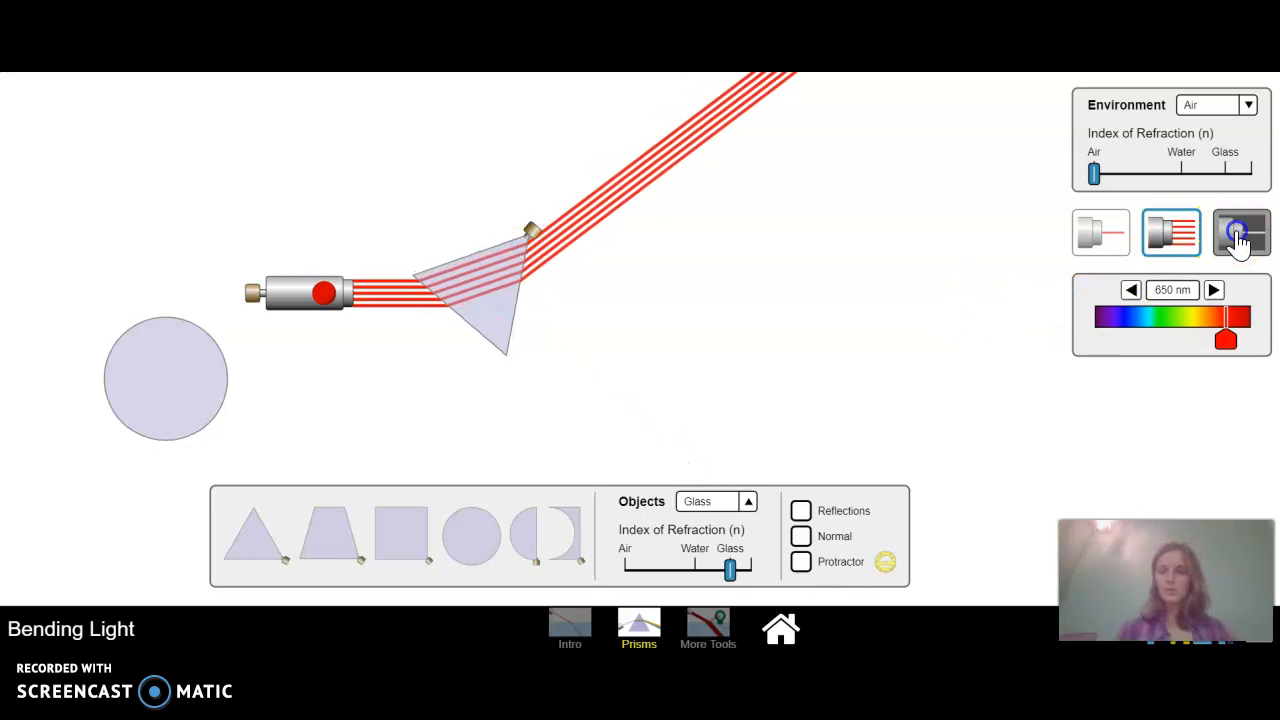
click(1241, 232)
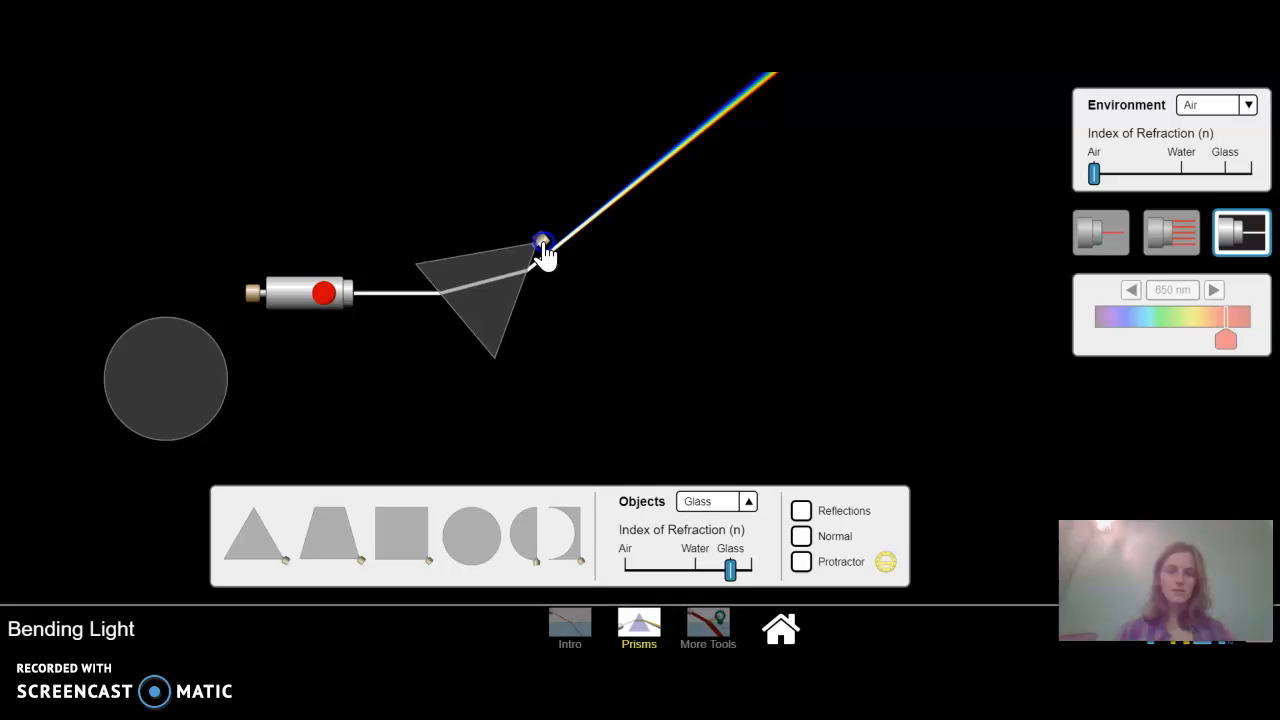
drag(540, 240, 540, 325)
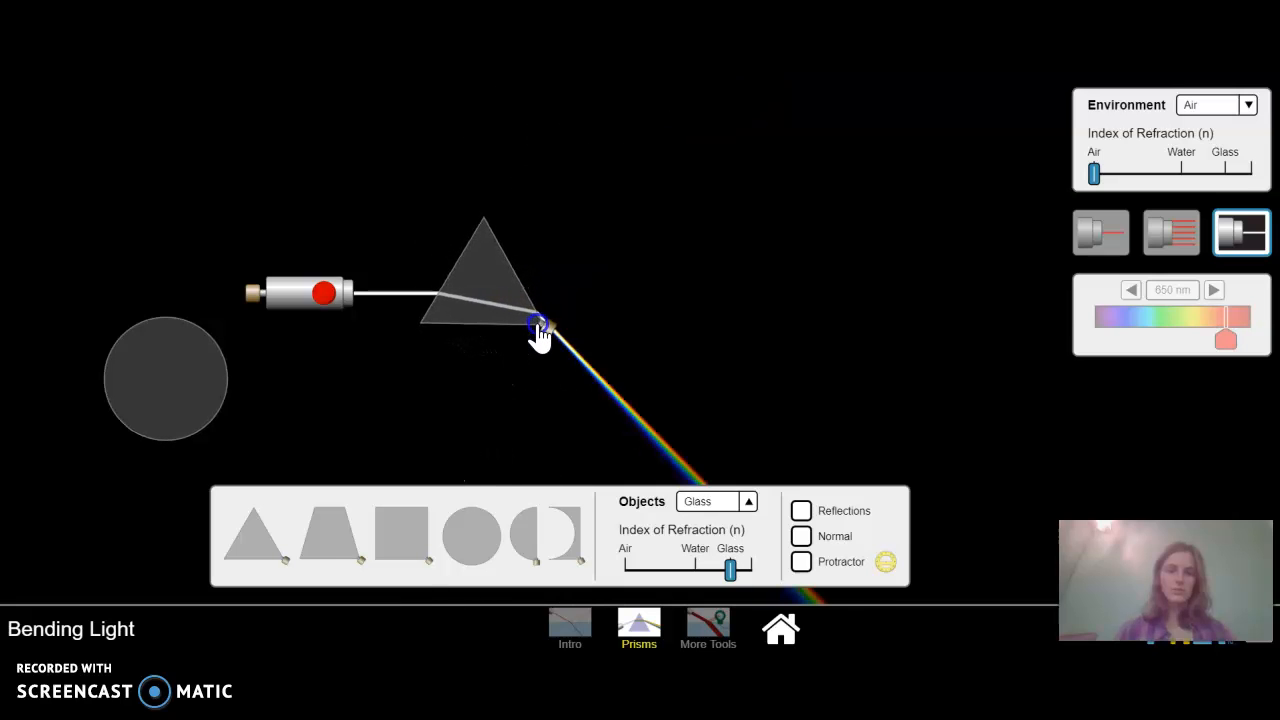
drag(540, 325, 562, 285)
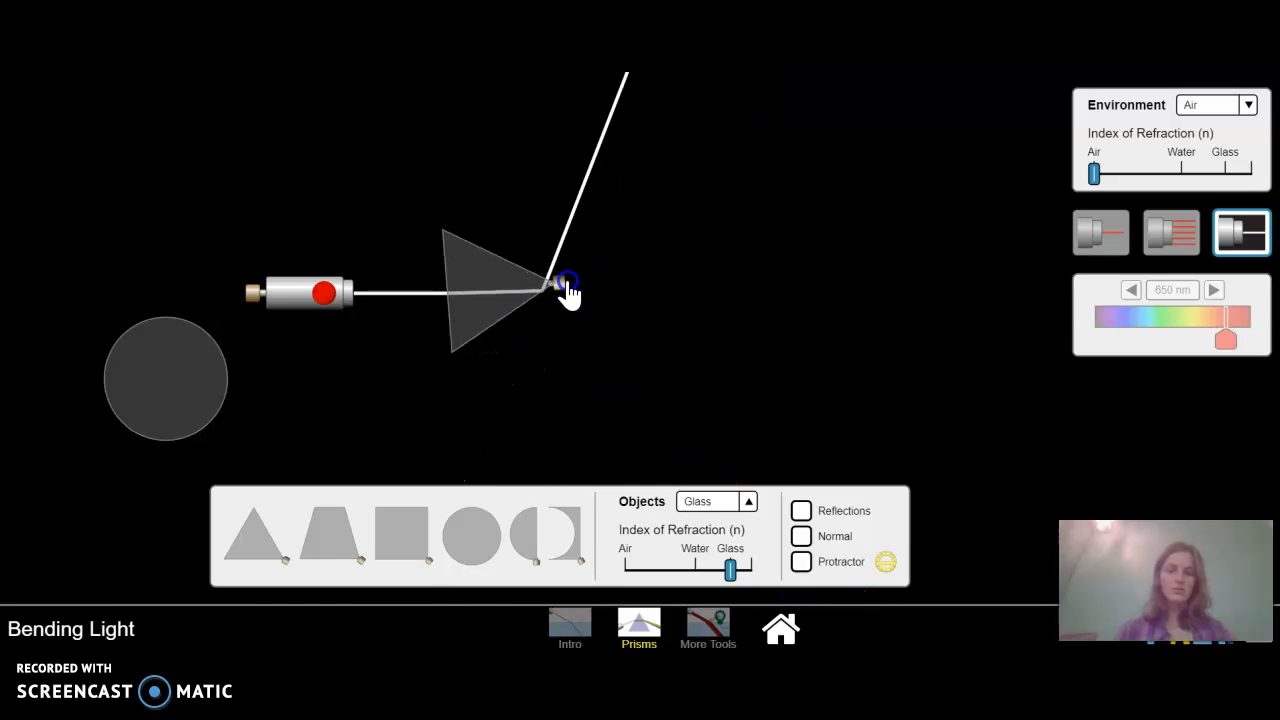
drag(568, 283, 545, 265)
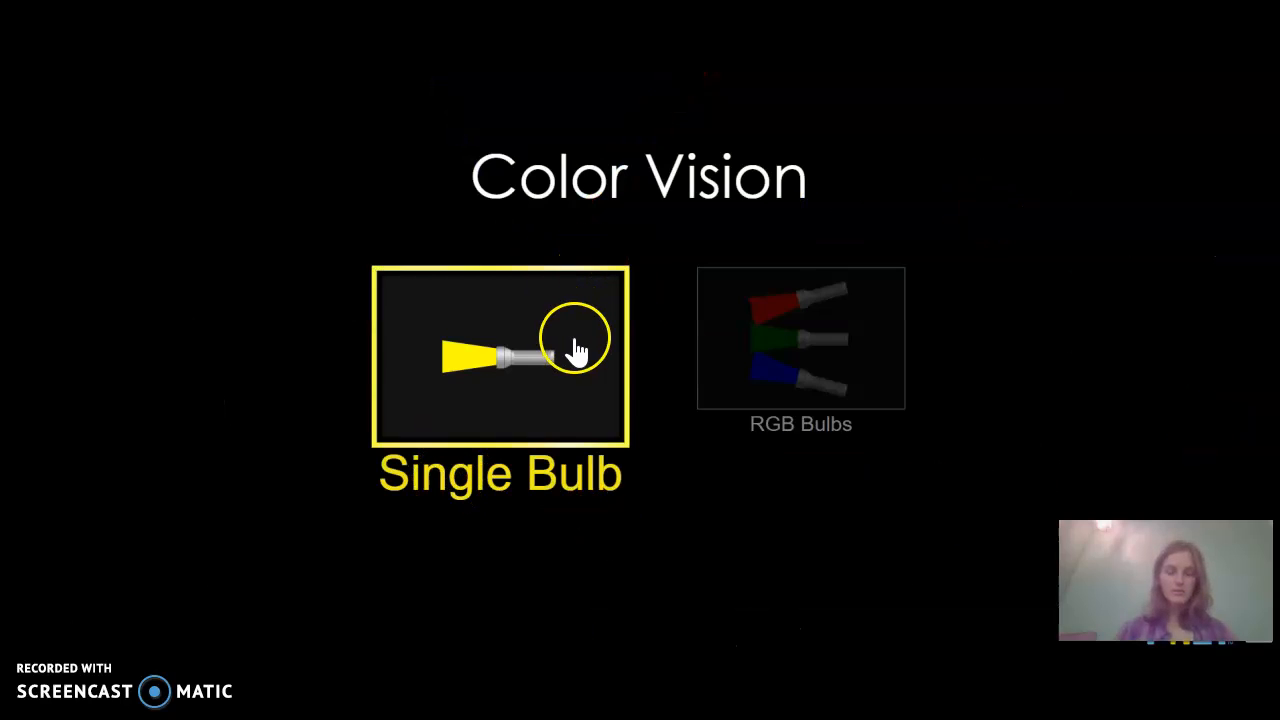
Step: Open Single Bulb and turn on the flashlight so white light reaches the eye
click(500, 357)
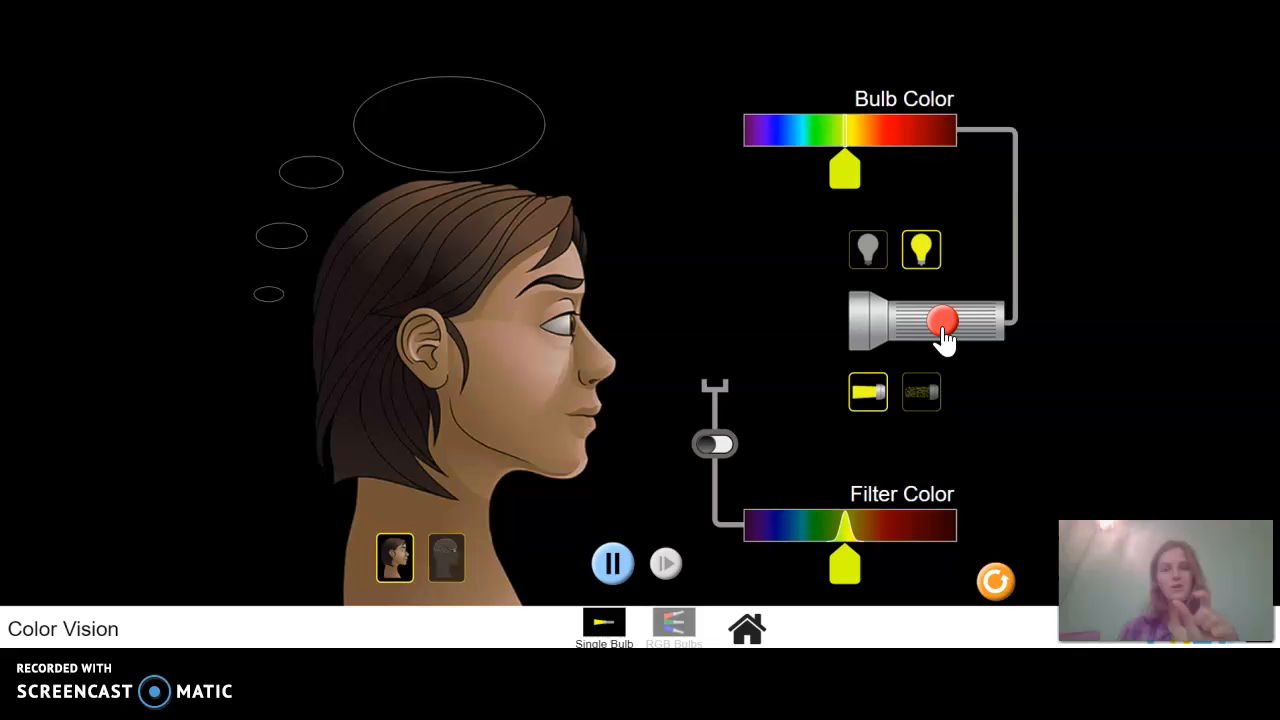
click(940, 322)
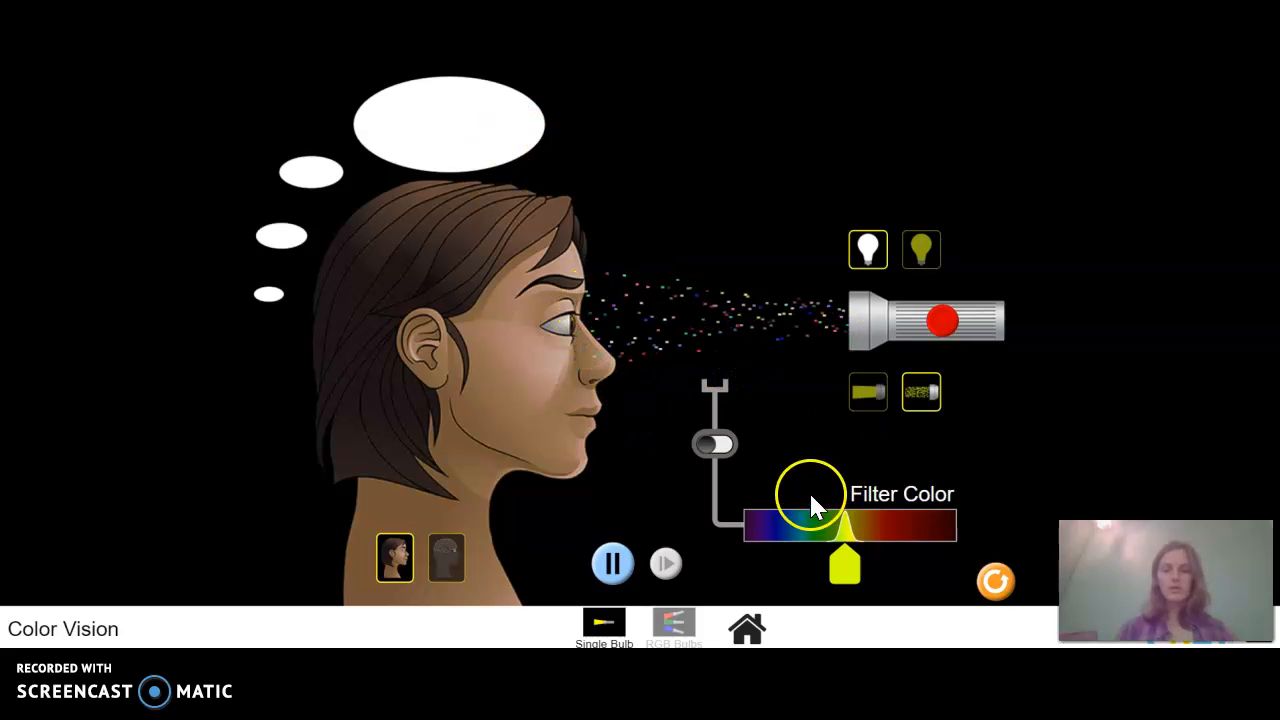
Step: Add the filter to the beam and change the bulb from orange to green
click(714, 444)
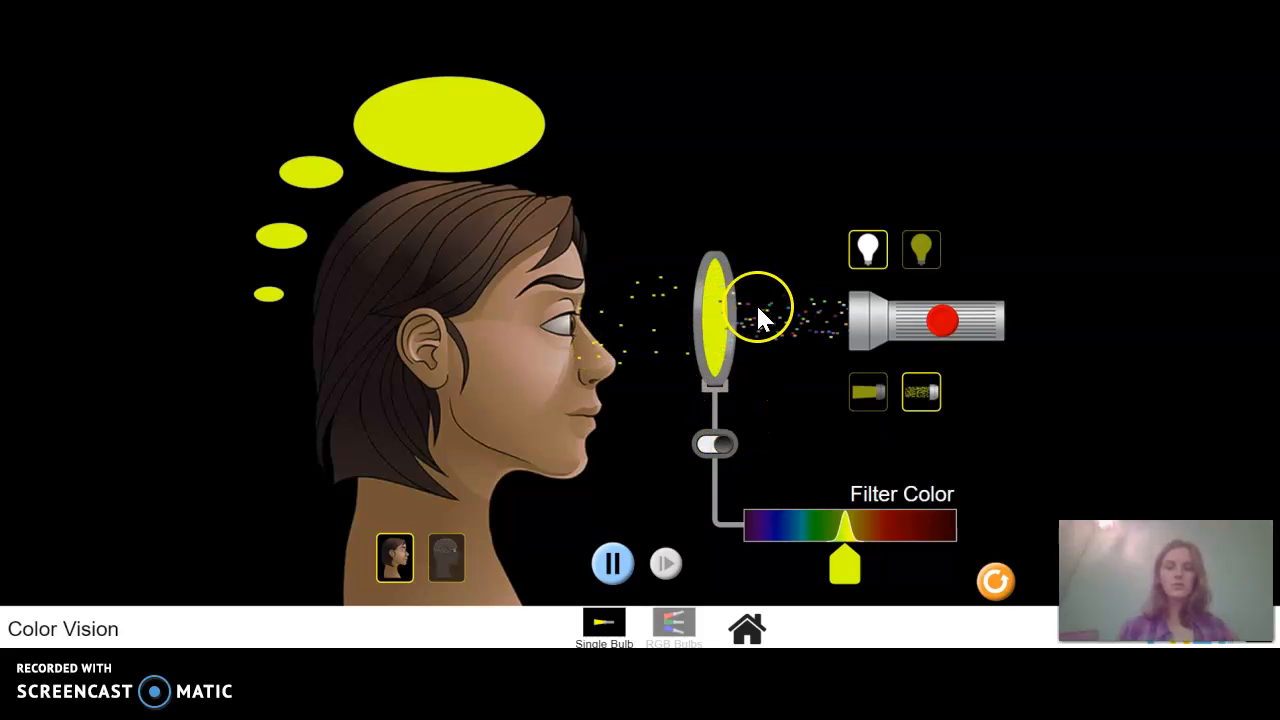
mouse_move(655, 345)
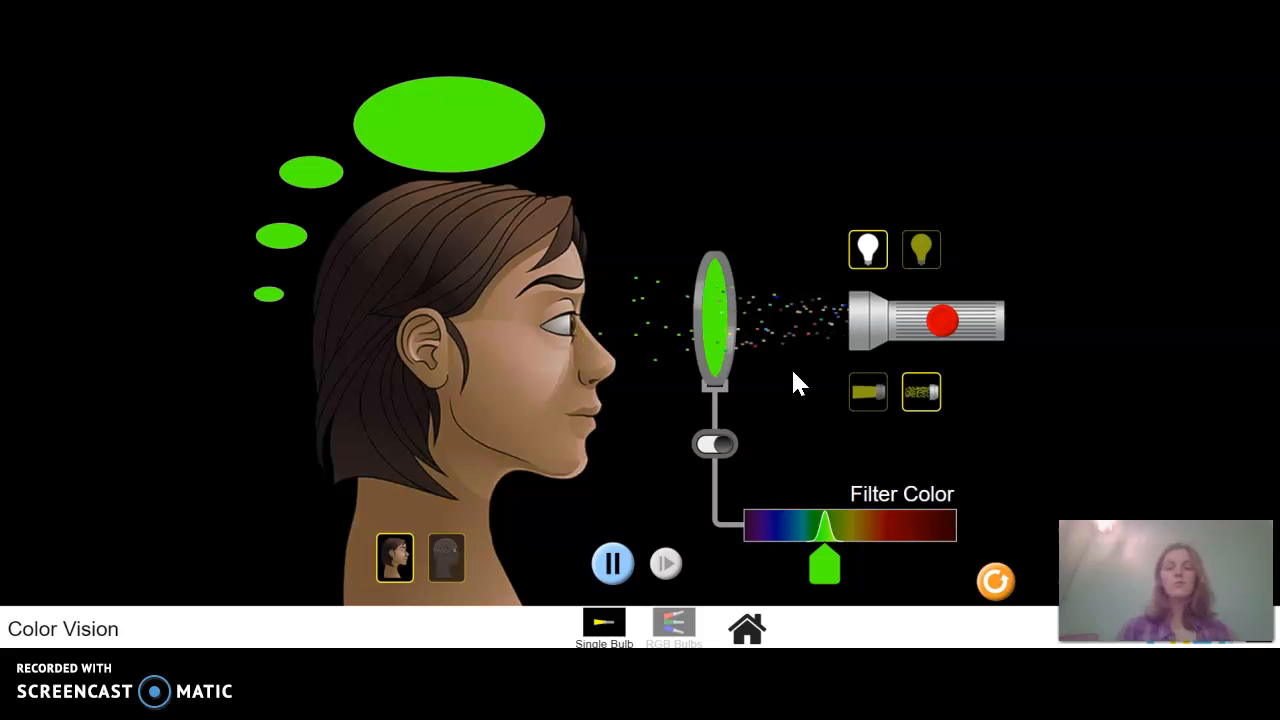
click(867, 249)
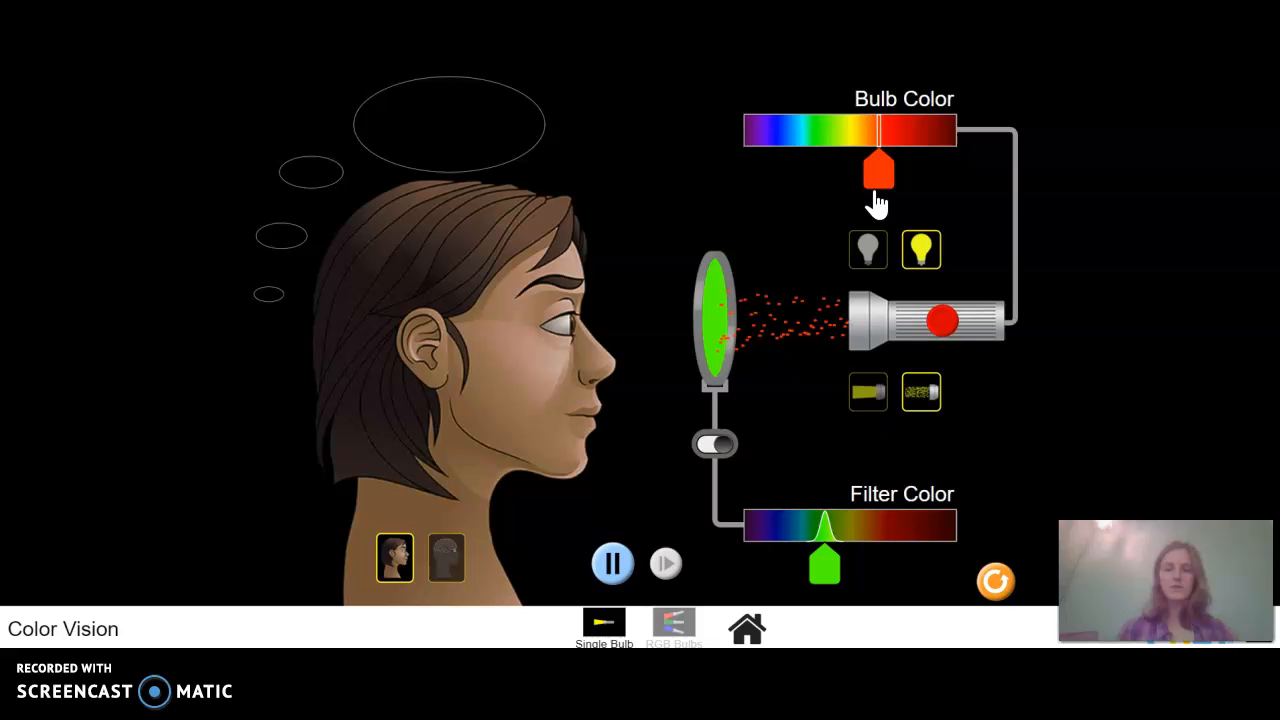
drag(878, 170, 820, 170)
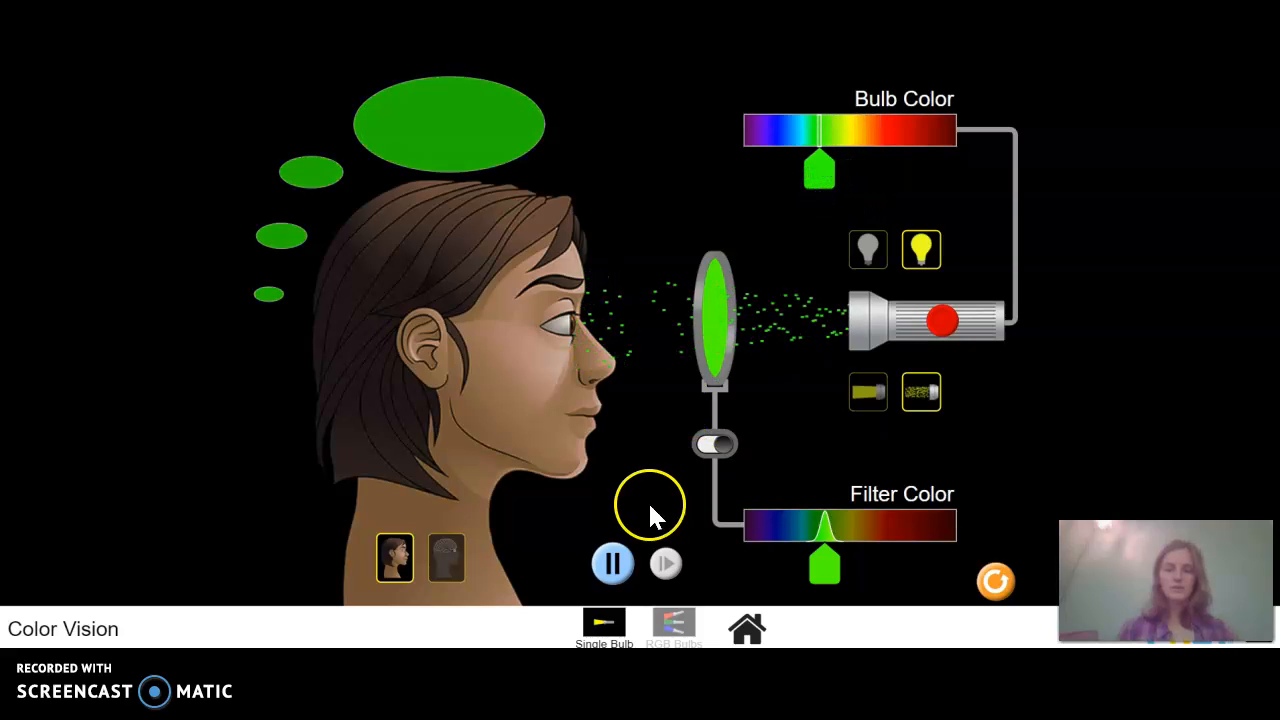
Step: Open RGB Bulbs and show the brain-and-eye view of the viewer perceiving teal
click(674, 622)
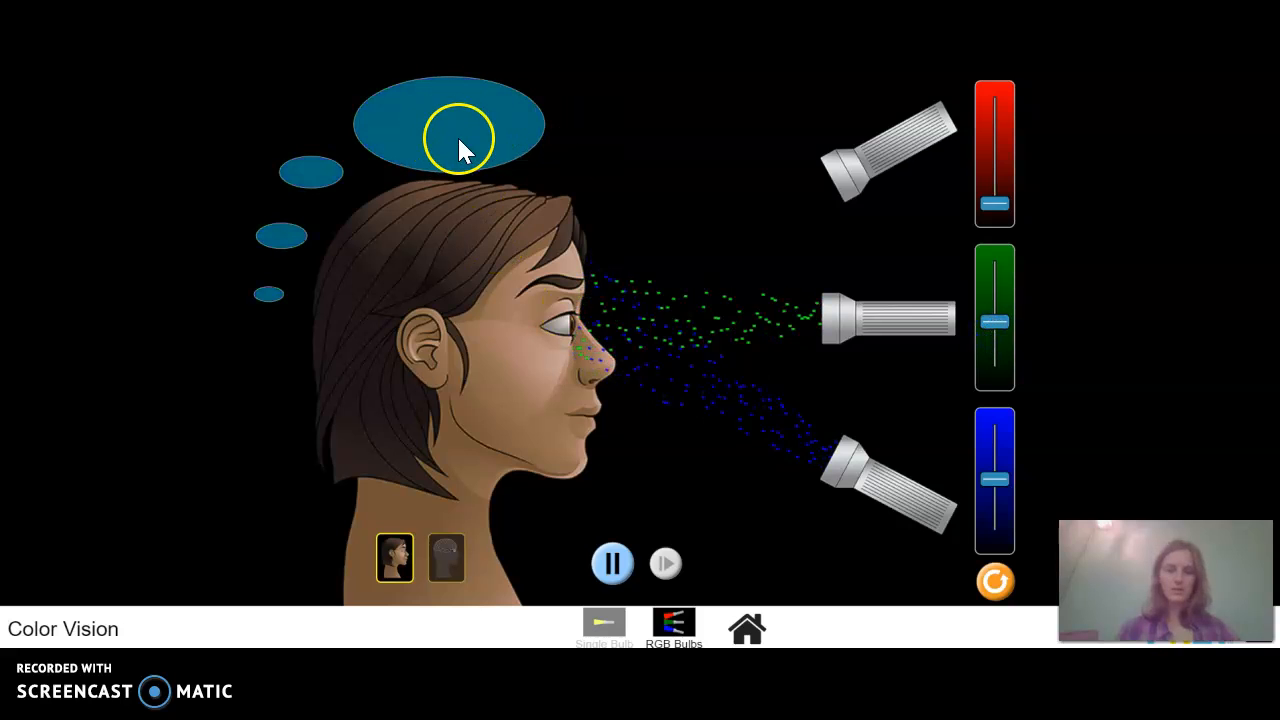
click(446, 557)
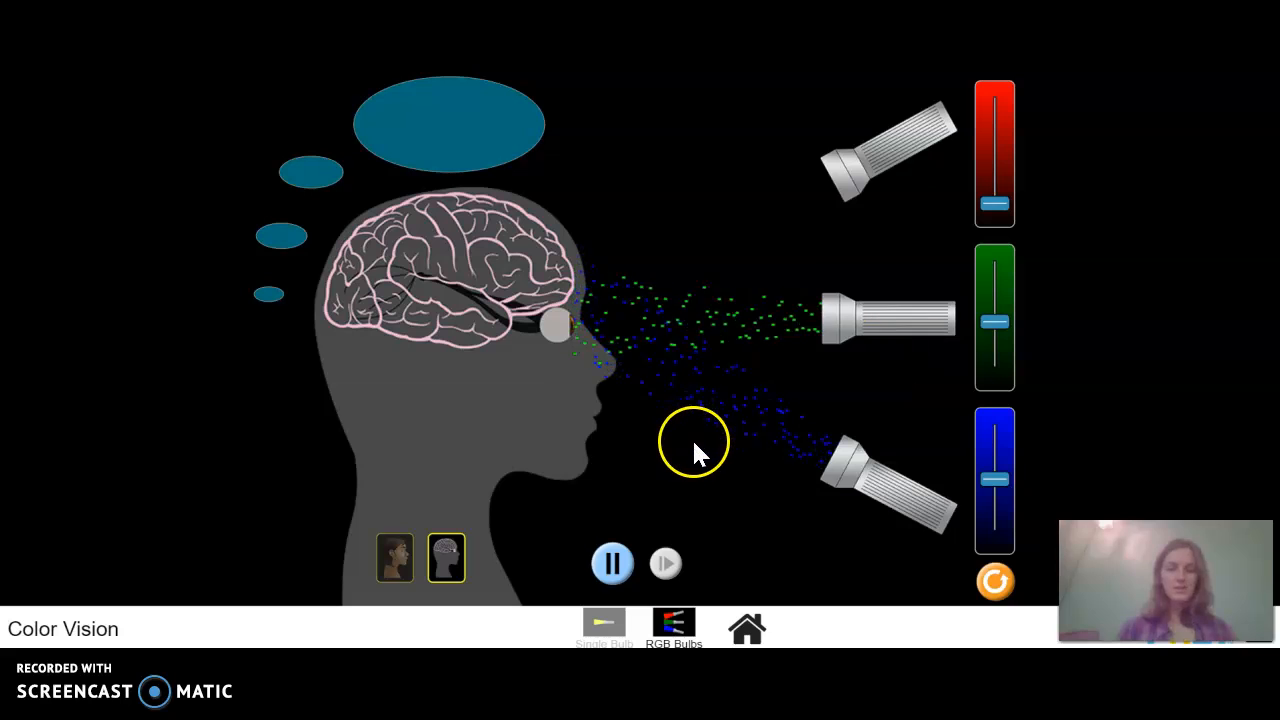
mouse_move(760, 335)
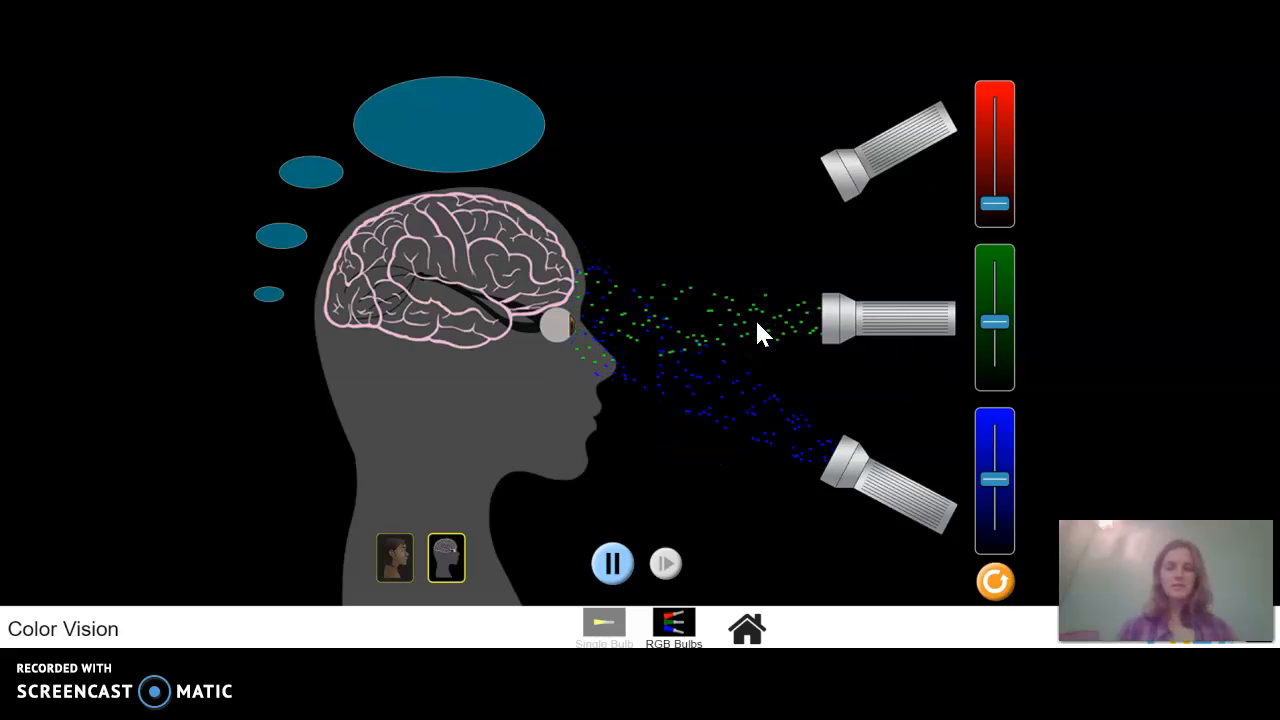